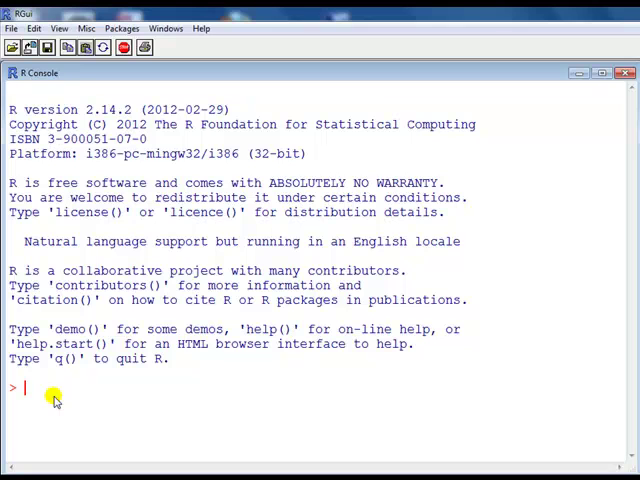
mouse_move(18, 105)
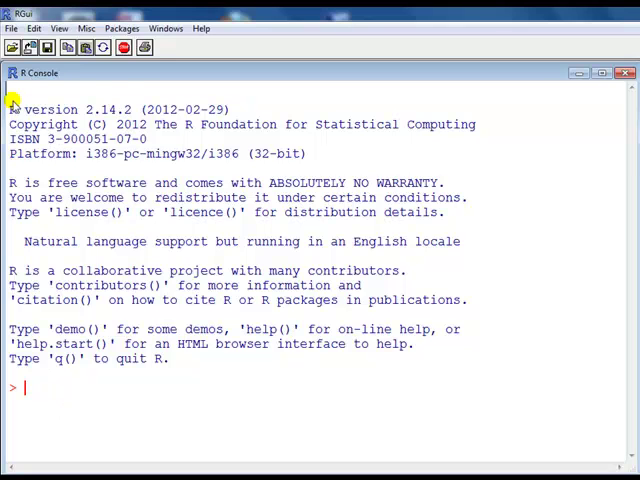
Step: Dismiss the save-workspace dialog unsaved, then run getwd() to show C:/windows/system32
left_click(11, 28)
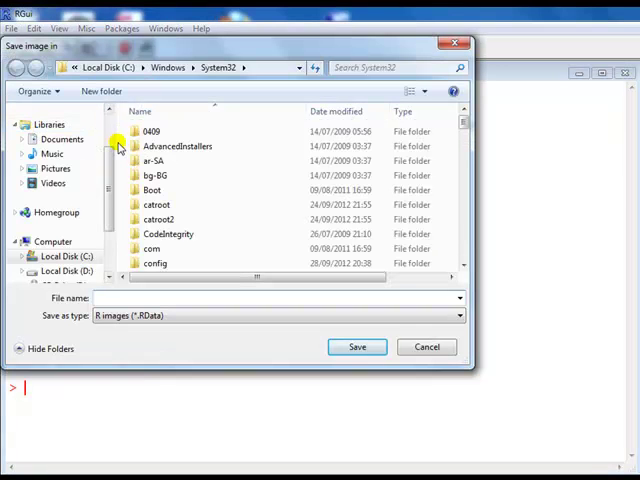
mouse_move(185, 189)
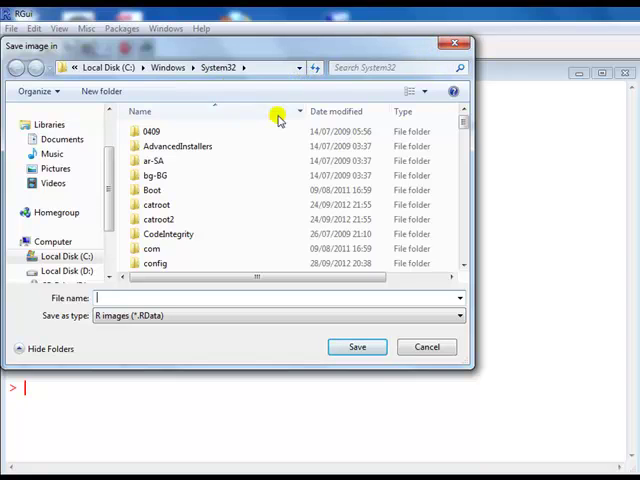
left_click(299, 67)
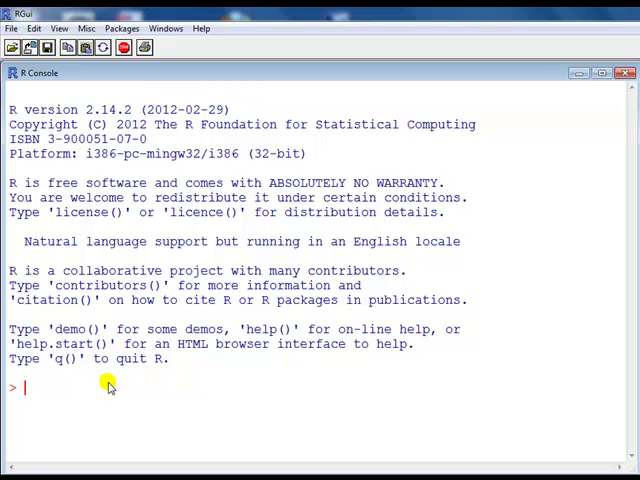
type("getwd(")
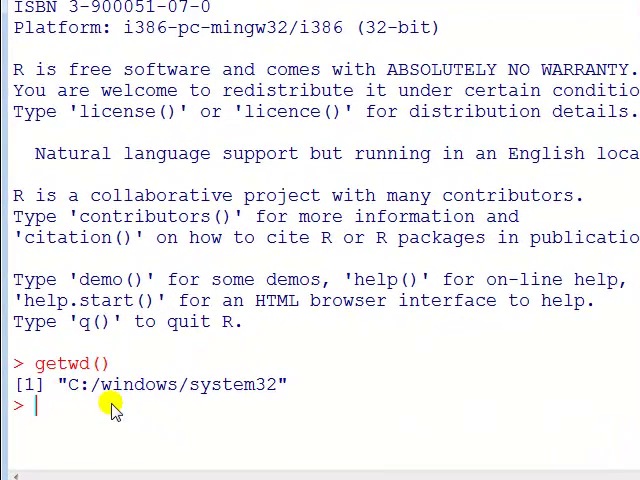
mouse_move(68, 390)
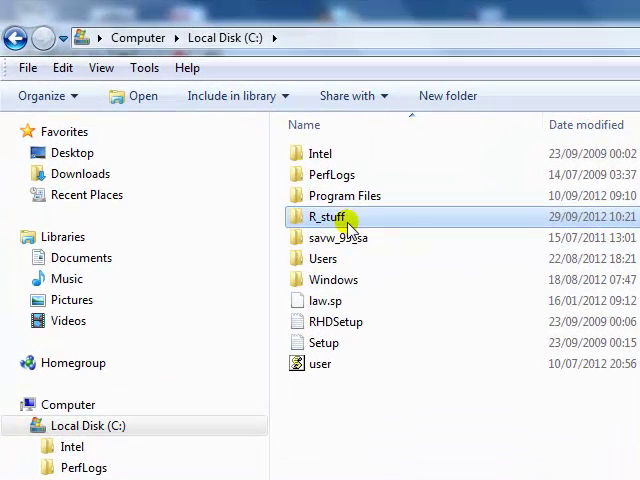
mouse_move(327, 224)
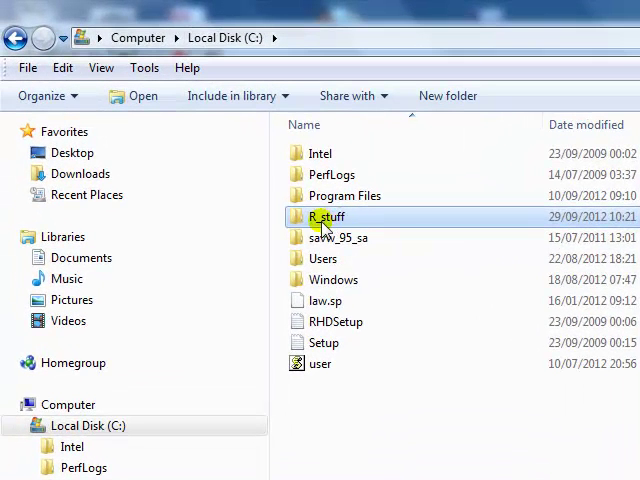
mouse_move(328, 220)
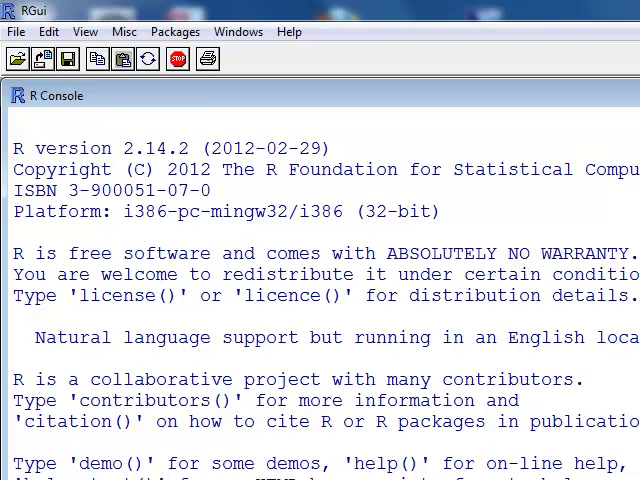
Step: Enter setwd("c:\R_stuff") with a backslash, which fails with an unrecognized escape error
type("getwd()")
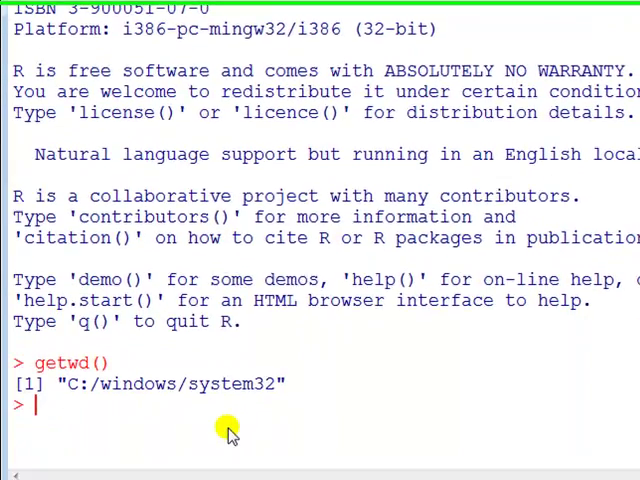
type("set")
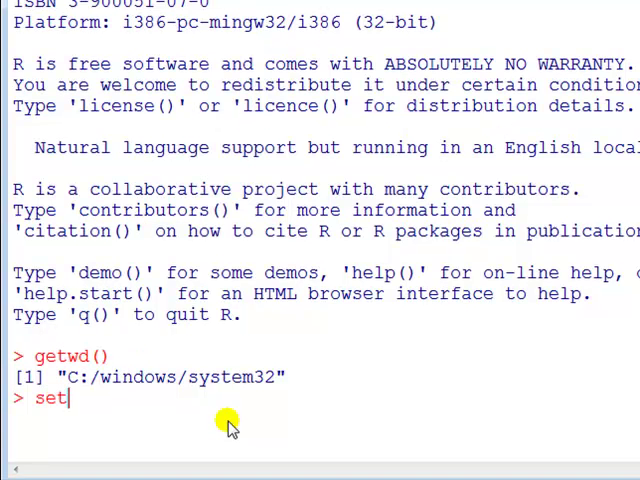
type("wd()")
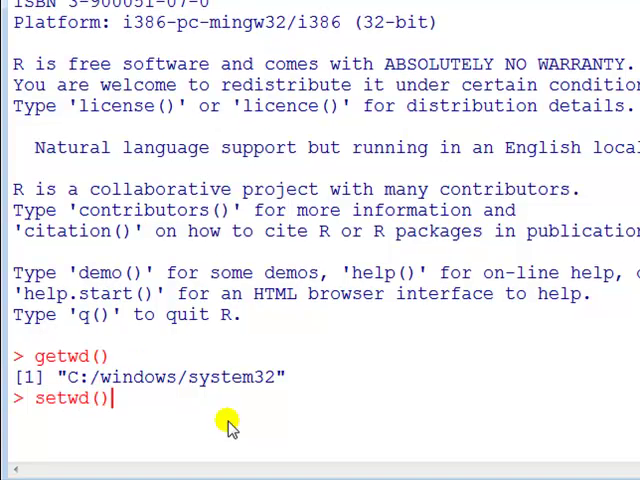
type("\"\"")
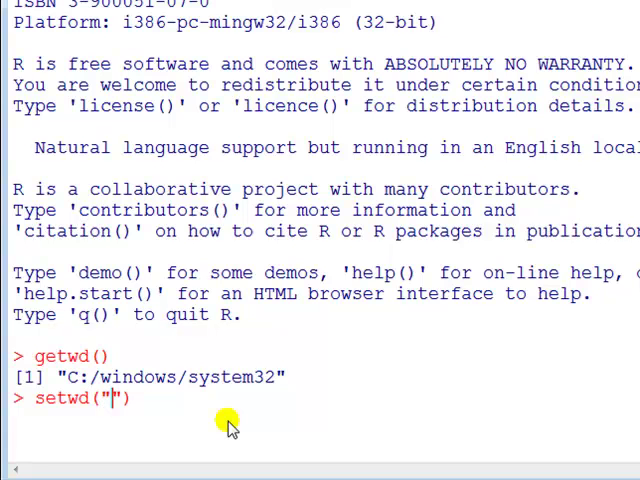
type("c:")
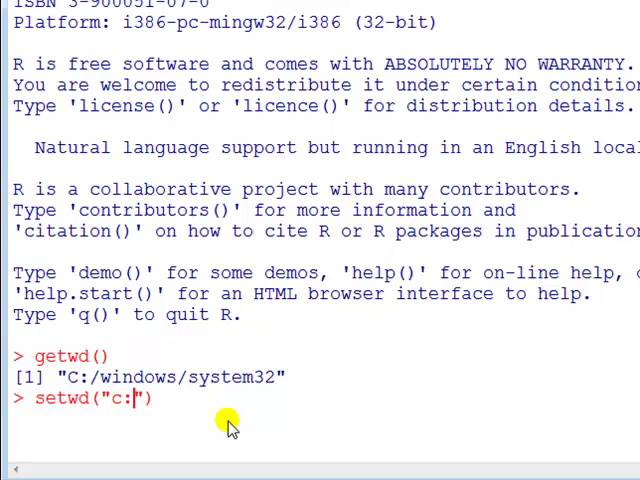
type("\\R")
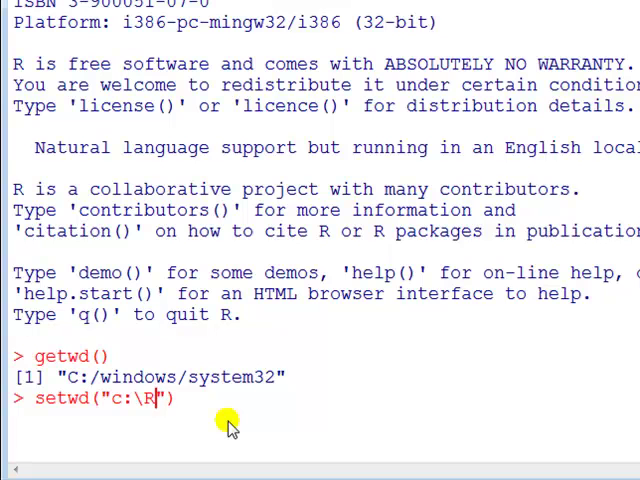
type("_stuff")
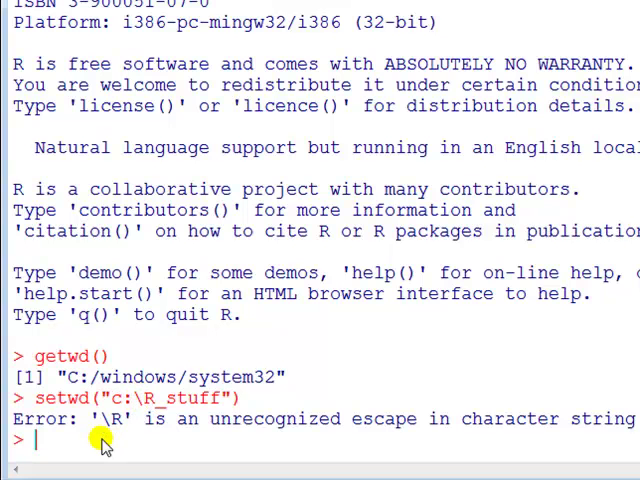
Step: Re-enter the command as setwd("c:/R_stuff") with a forward slash, accepted without error
type("set")
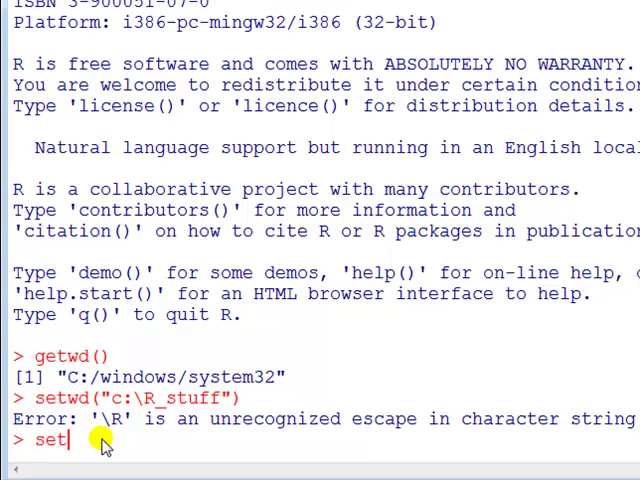
type("wdf")
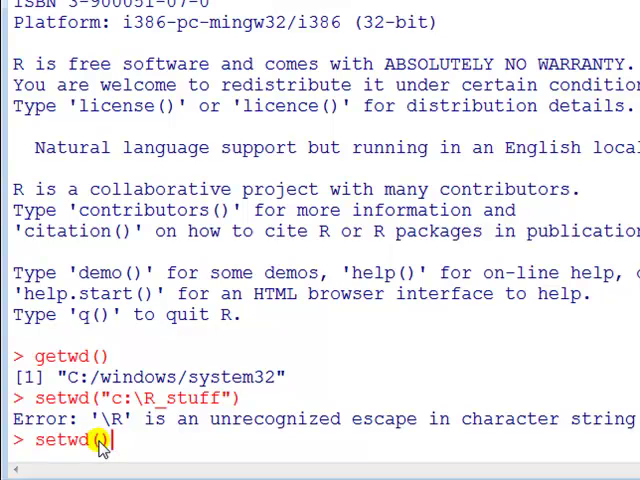
type("(\"\")")
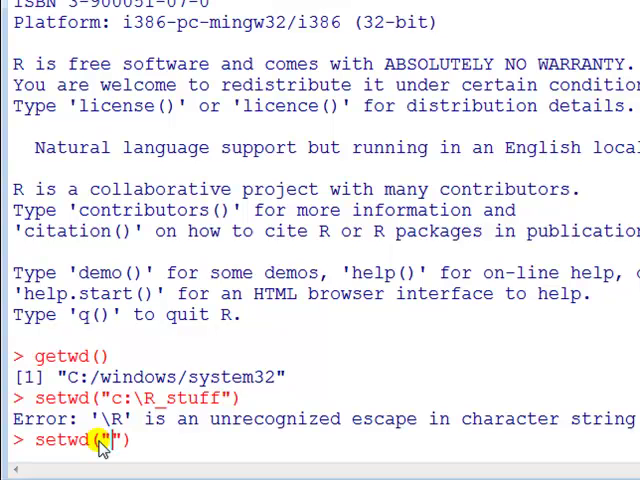
type("c:")
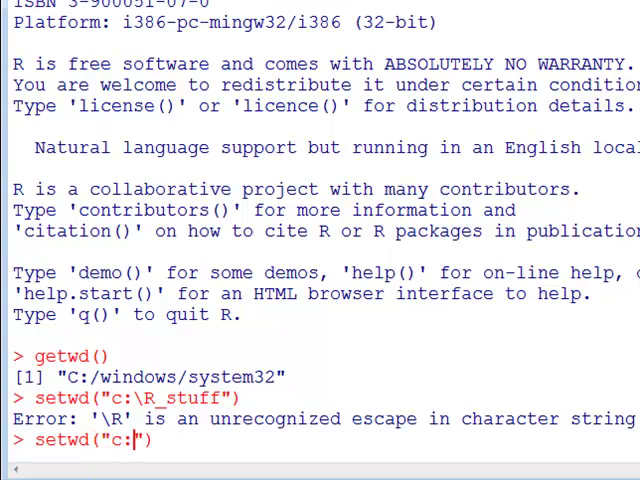
type("\\\\")
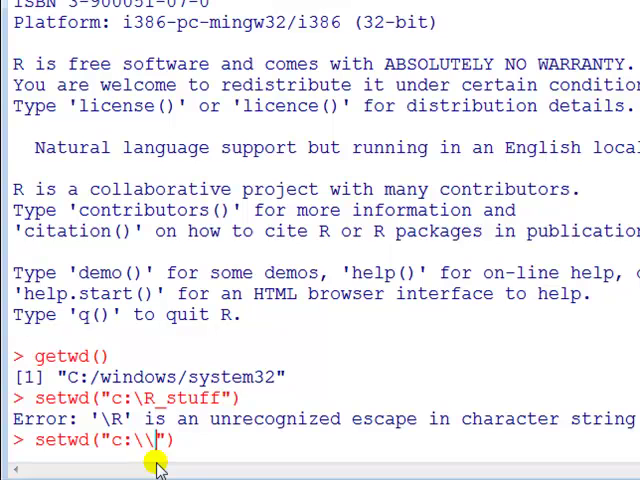
key("BackSpace")
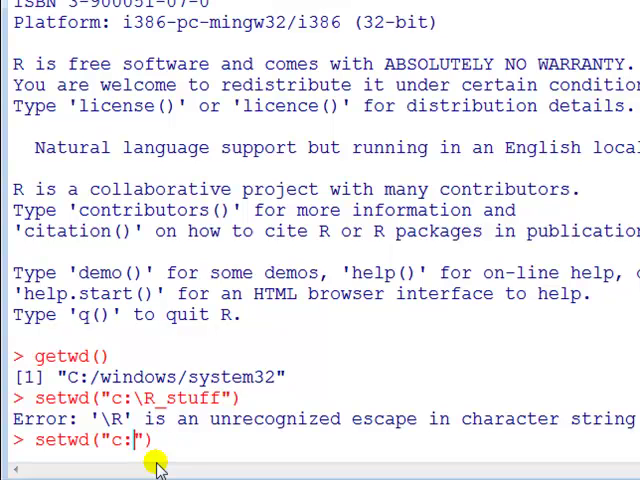
type("/")
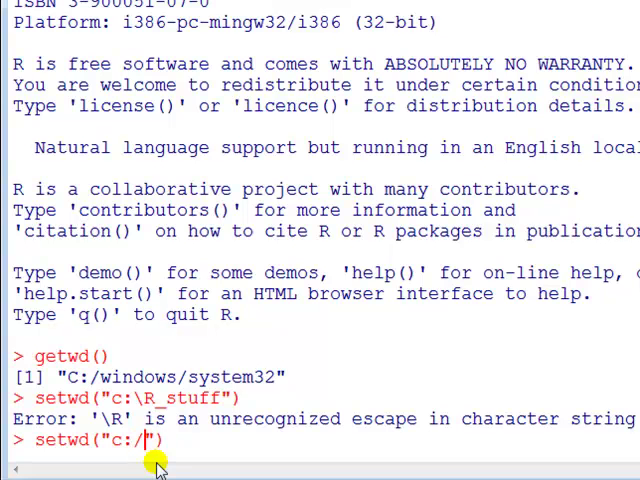
type("R_stuff")
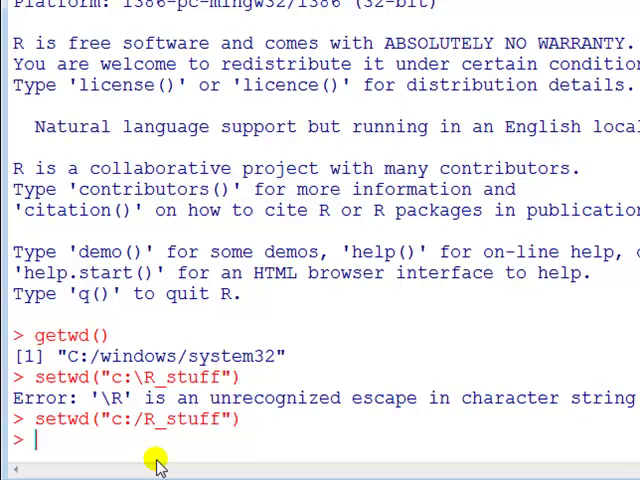
Step: Run getwd() showing c:/R_stuff, then browse and close the File menu
type("getwd(")
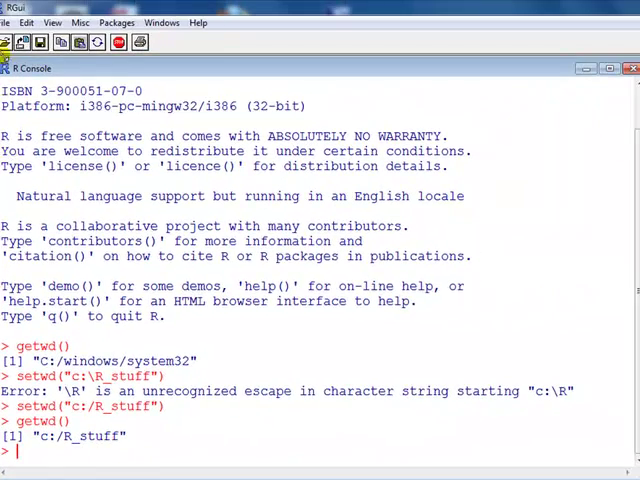
left_click(8, 22)
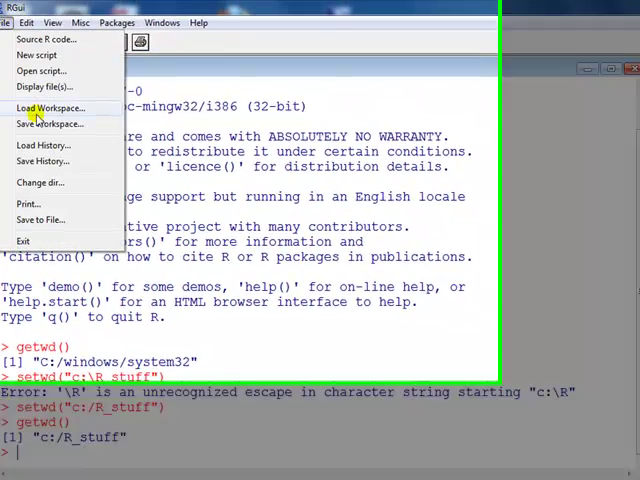
left_click(52, 123)
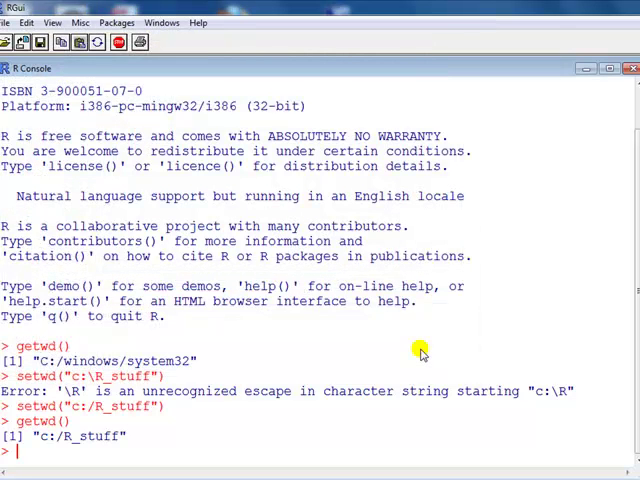
mouse_move(162, 423)
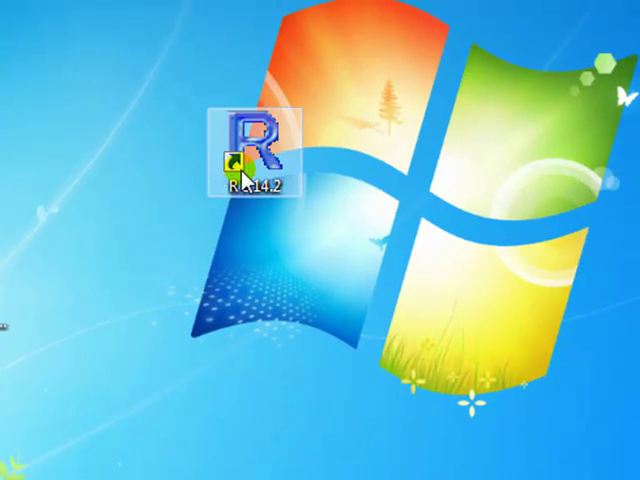
Step: Change the R 2.14.2 shortcut's Start in to C:\R_Stuff, approving the admin prompt
right_click(247, 135)
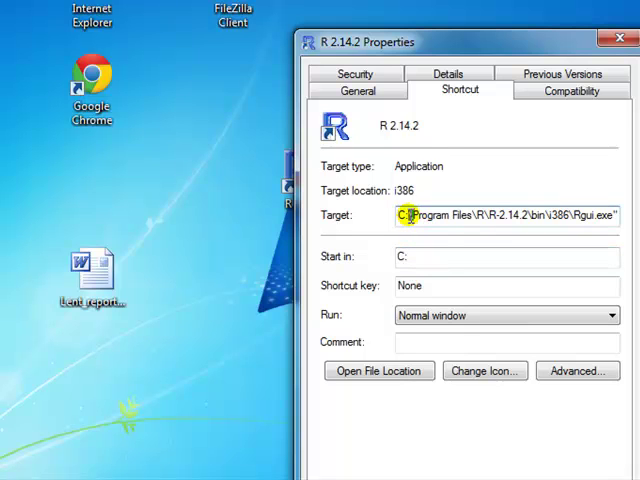
left_click(420, 256)
type("\\")
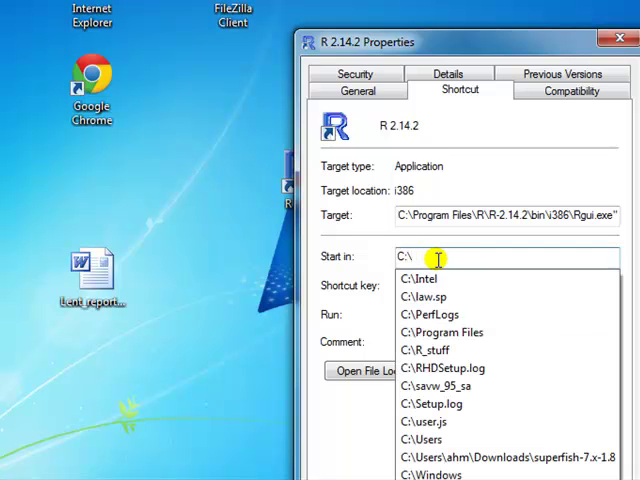
type("R")
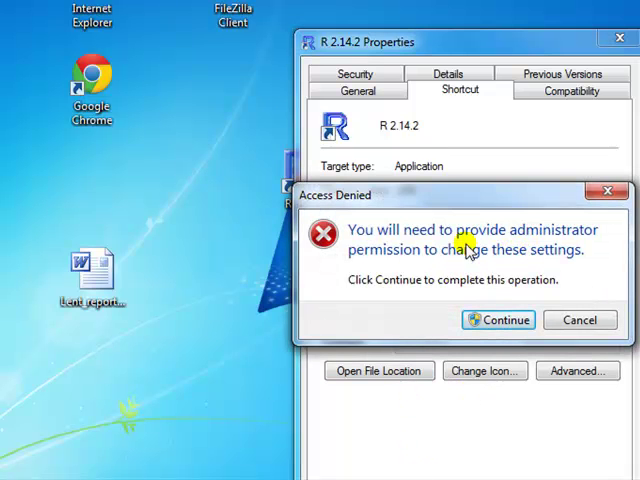
mouse_move(530, 273)
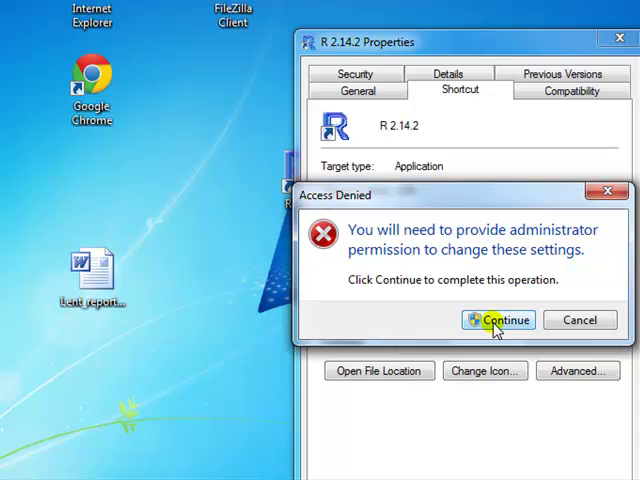
left_click(498, 320)
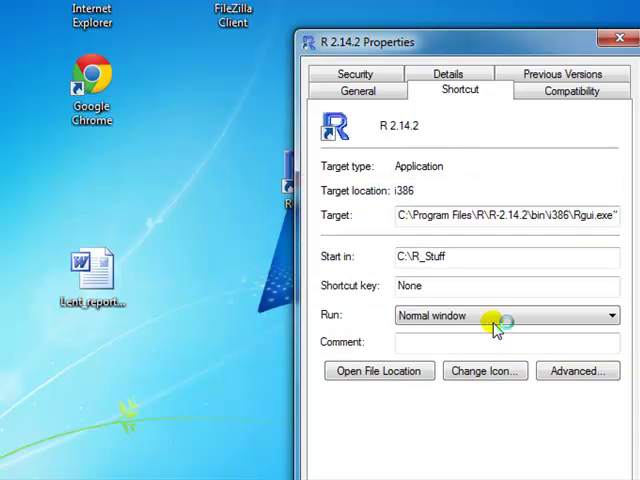
left_click(613, 38)
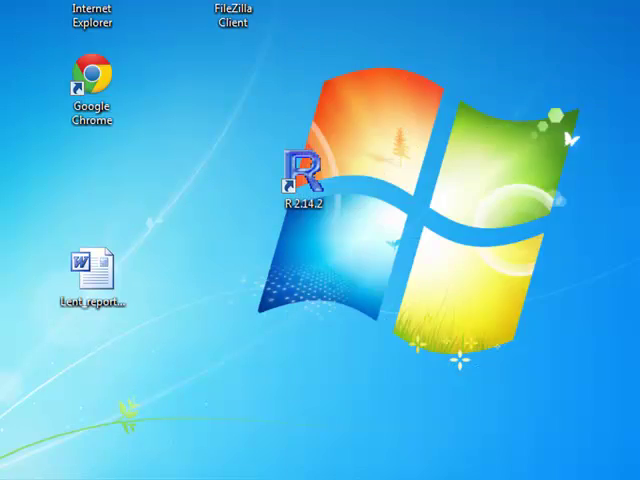
Step: Close the old R console without saving the workspace, then relaunch R 2.14.2 from its shortcut
double_click(301, 175)
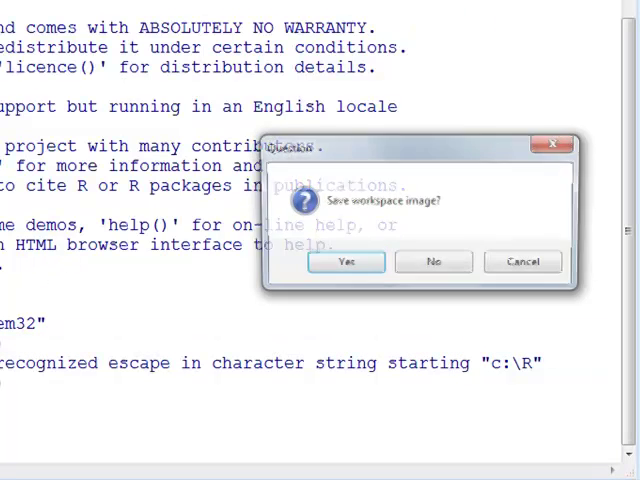
left_click(432, 261)
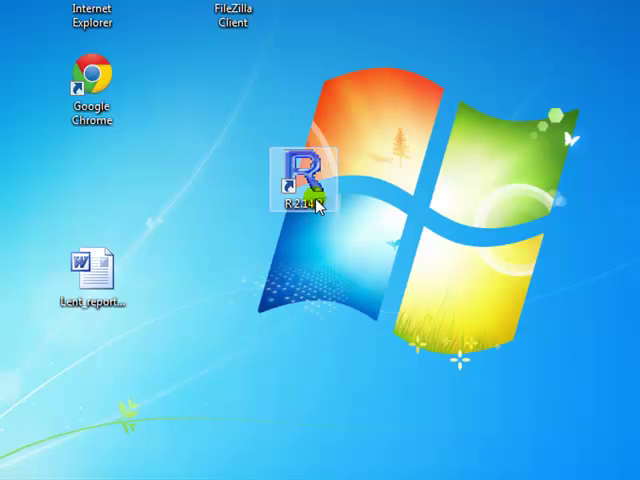
double_click(305, 175)
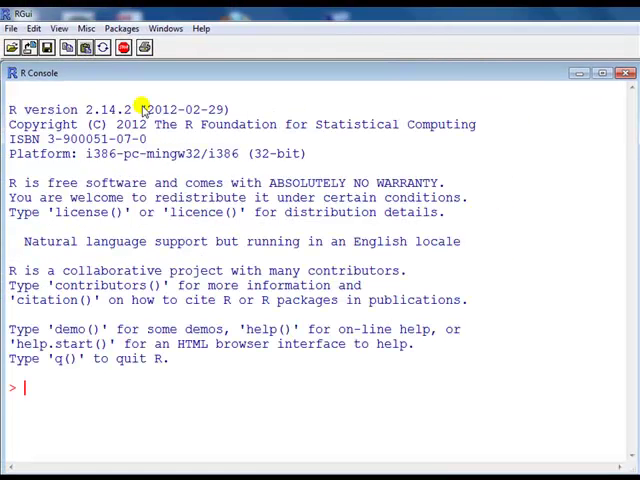
mouse_move(88, 378)
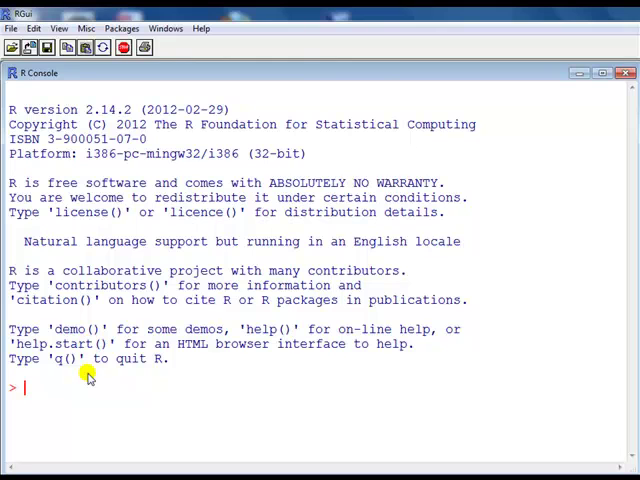
Step: Run getwd(), clear the console with Ctrl+L, and open the File menu's history options
type("getwd()")
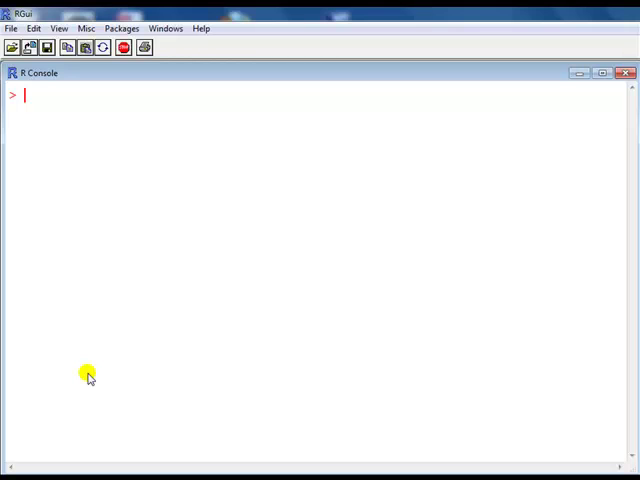
left_click(11, 28)
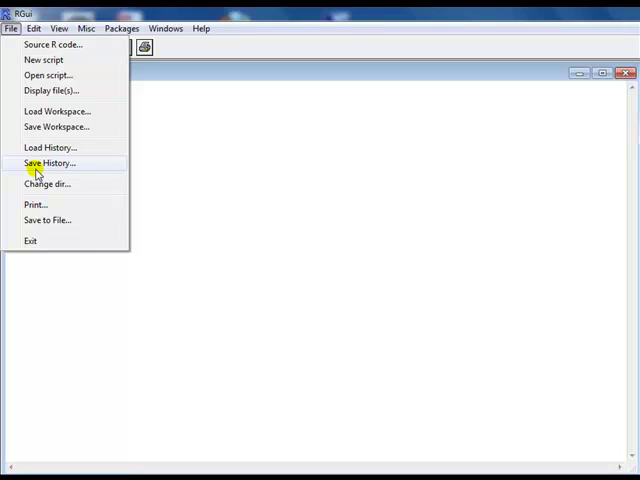
mouse_move(50, 147)
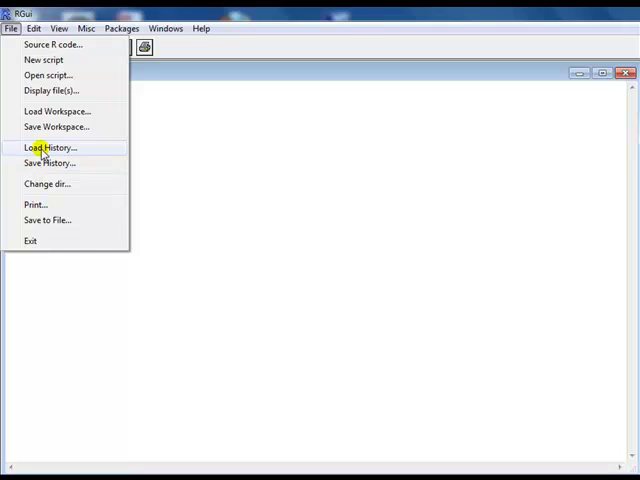
mouse_move(57, 127)
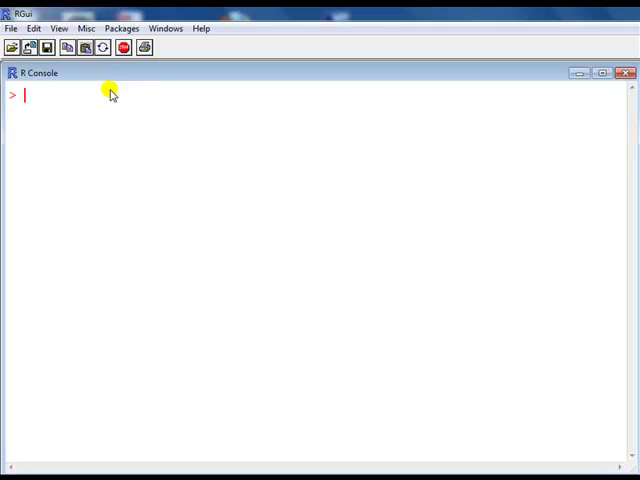
Step: Enter a=1, b=2 and a+b (giving 3), then ls() listing a and b
type("a=1")
type("b")
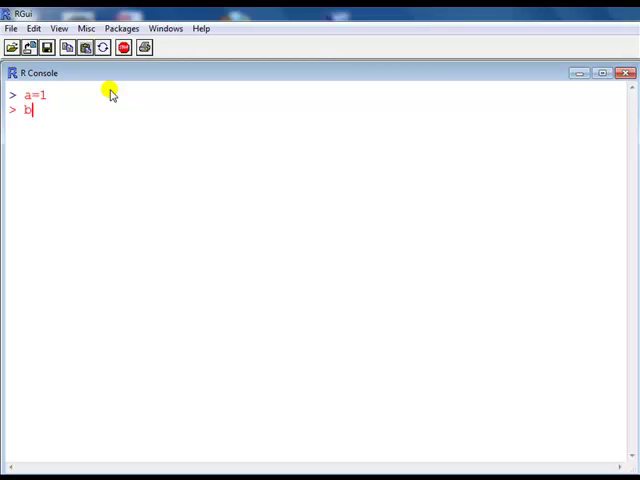
type("=2")
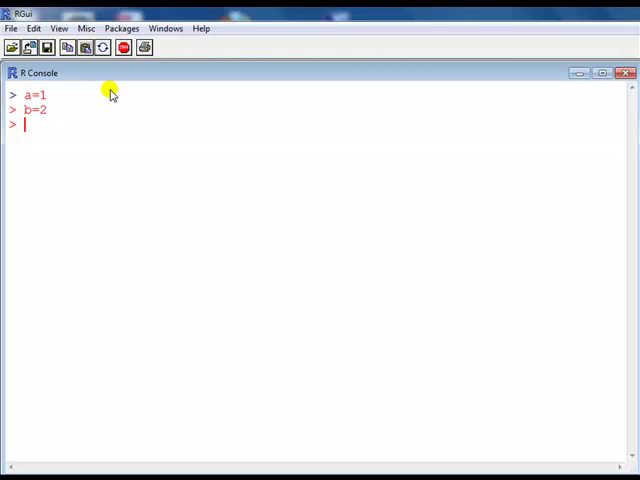
type("a+b")
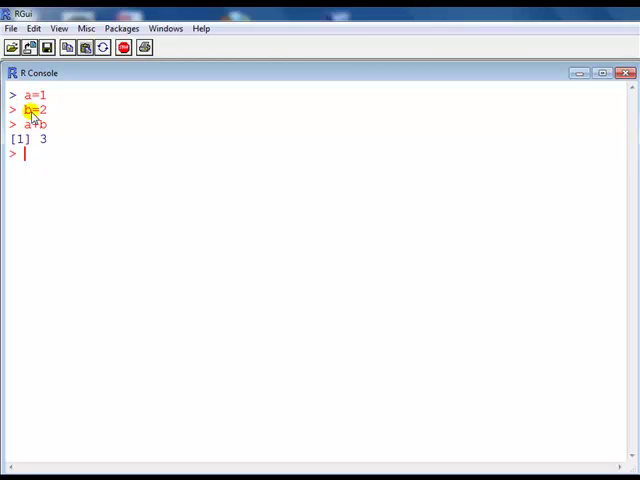
type("ls(")
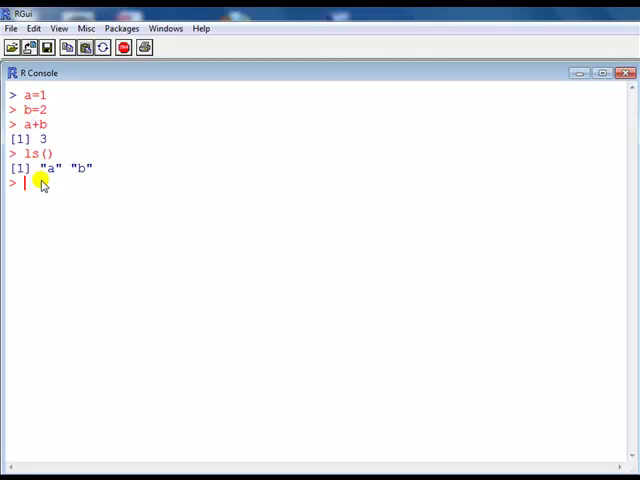
mouse_move(58, 169)
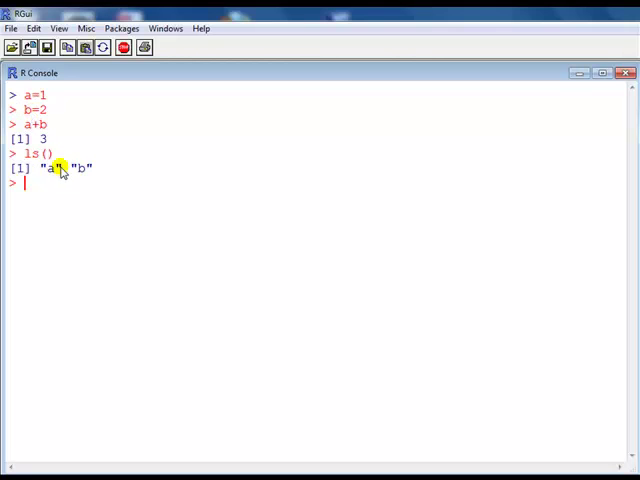
mouse_move(57, 183)
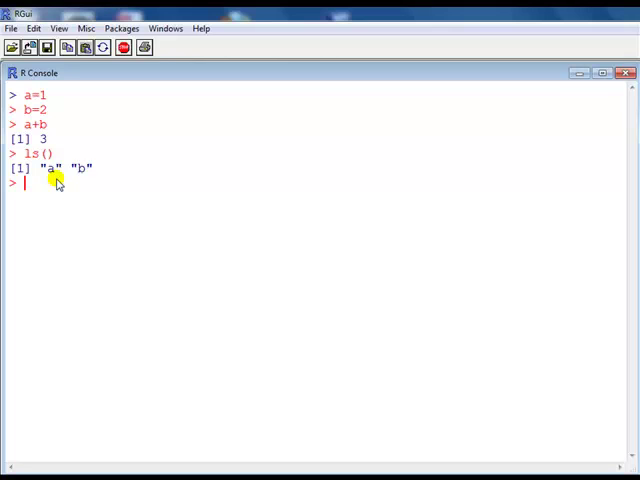
mouse_move(10, 18)
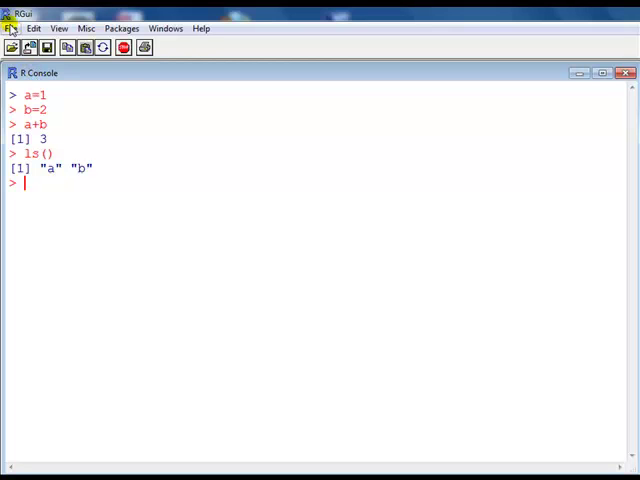
left_click(11, 28)
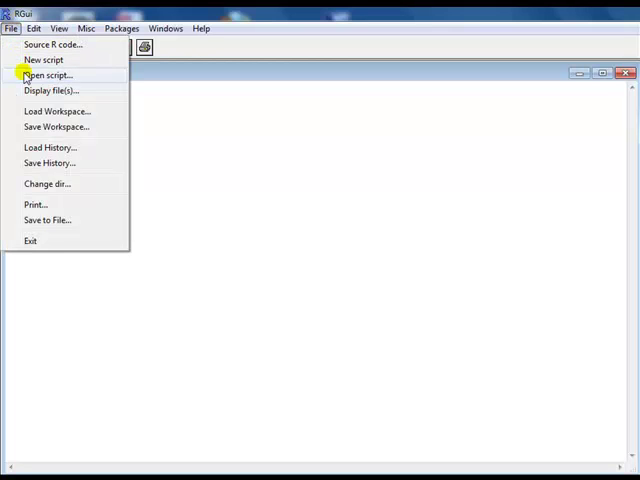
mouse_move(30, 111)
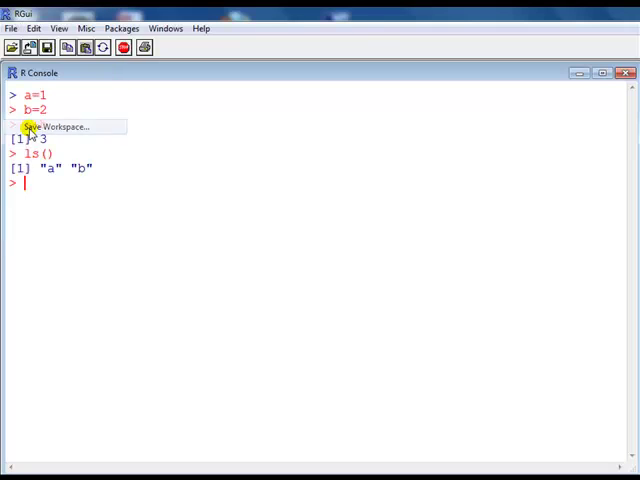
left_click(55, 126)
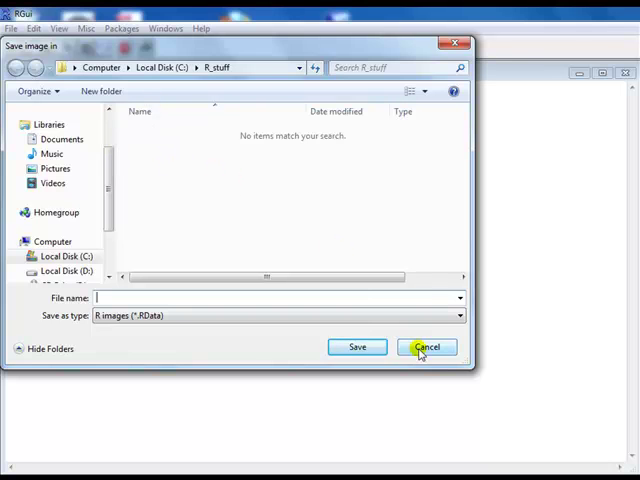
left_click(426, 347)
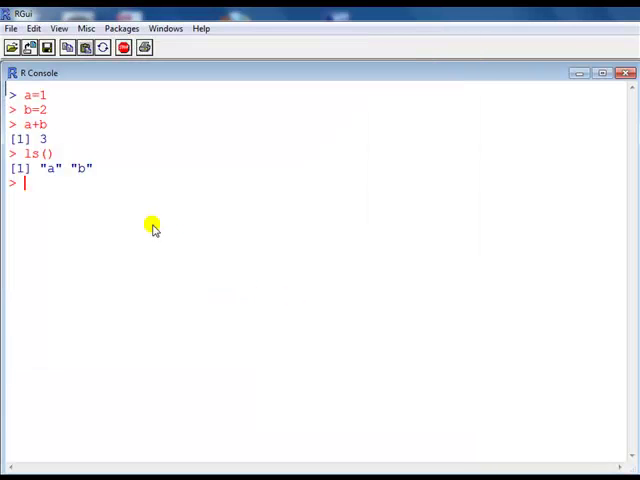
mouse_move(100, 217)
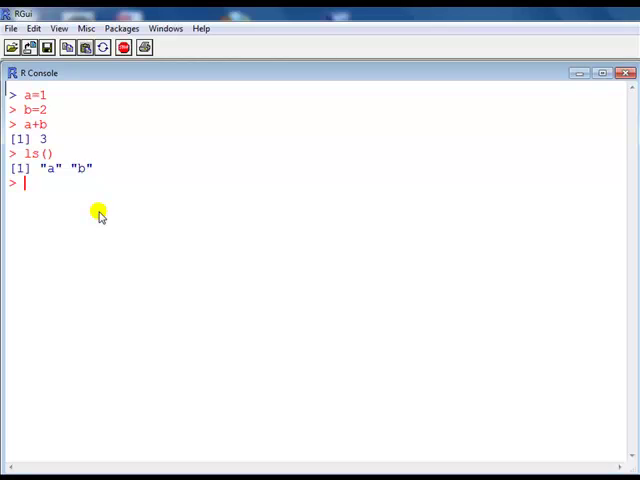
type("save.")
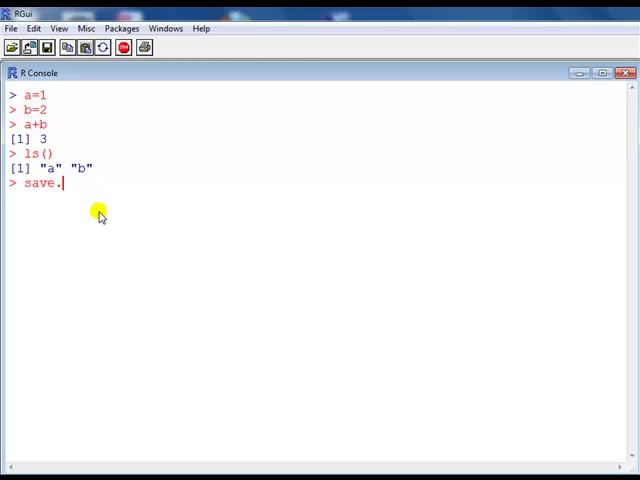
type("im")
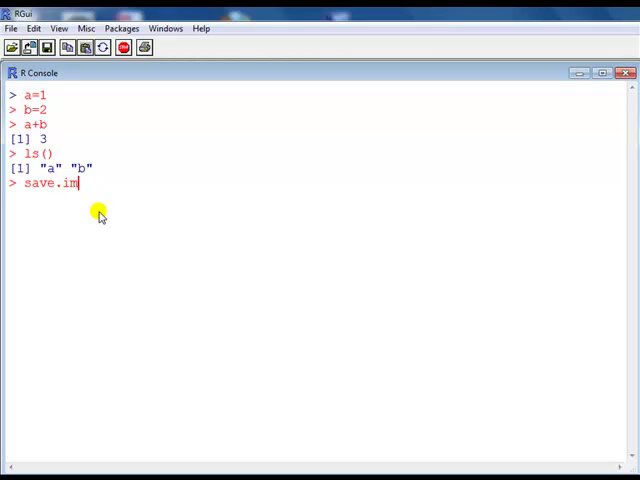
type("age()")
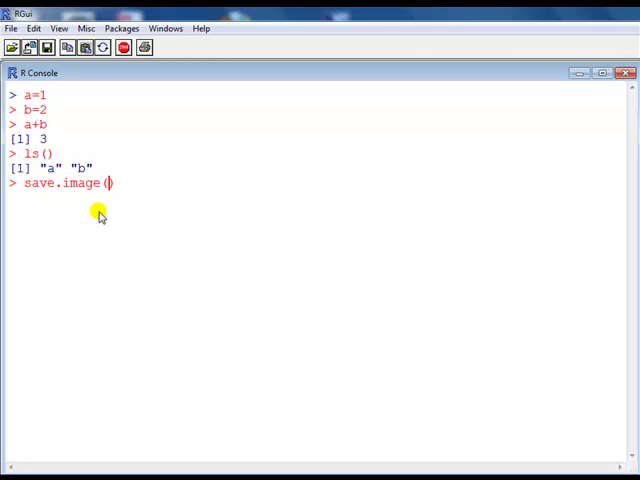
type("df")
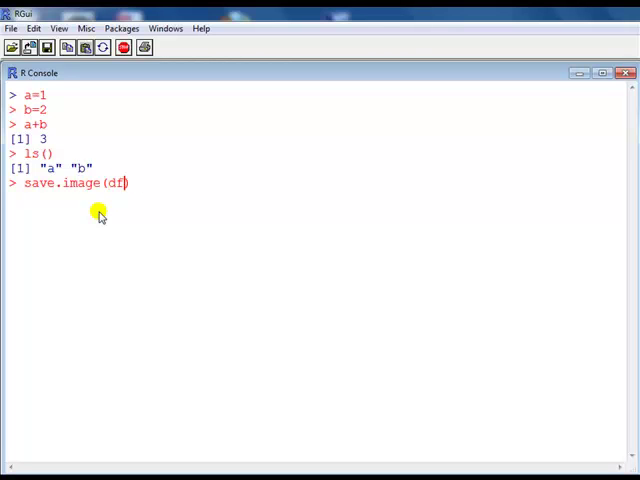
key("BackSpace")
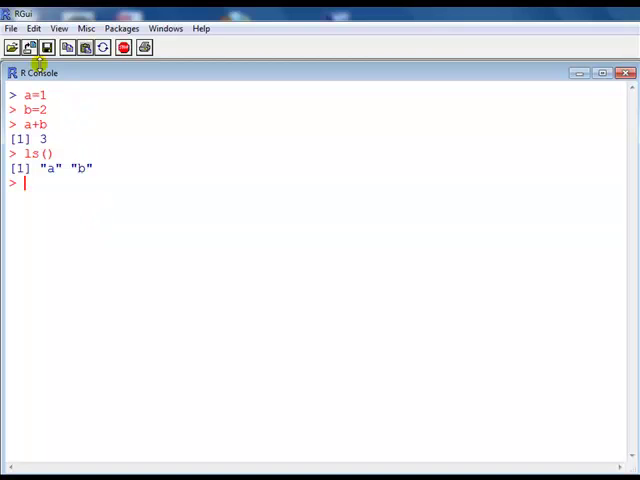
Step: Save the workspace image as 1stsession in C:\R_stuff through File > Save Workspace
left_click(11, 28)
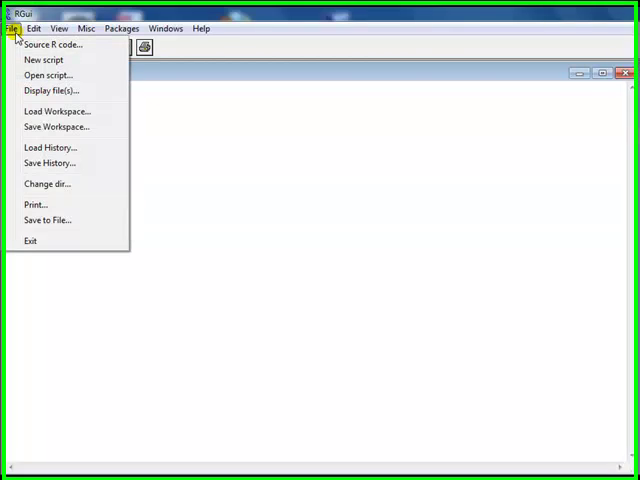
left_click(56, 126)
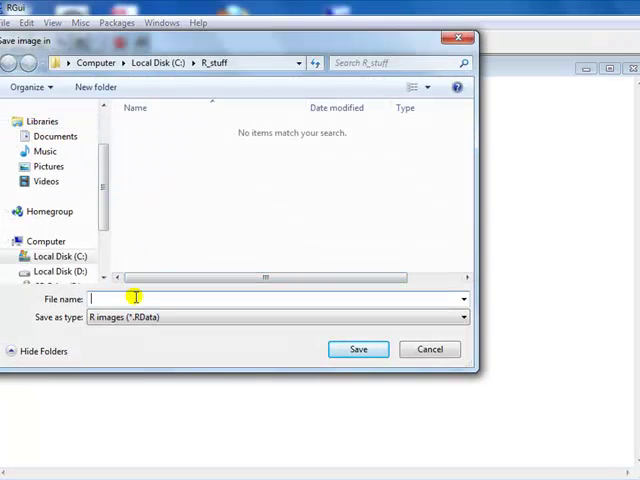
type("1st")
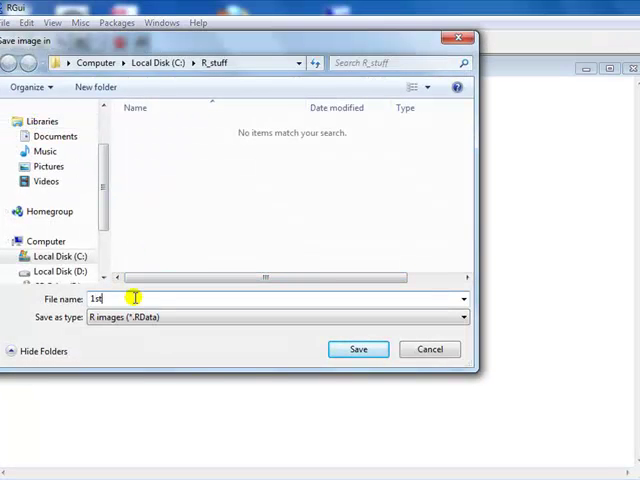
type("session")
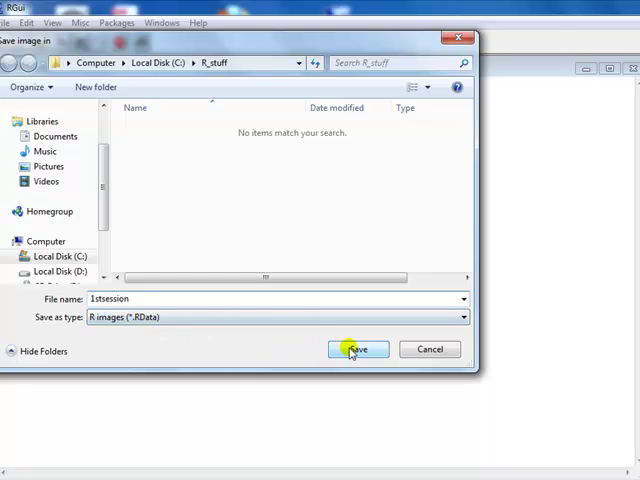
left_click(357, 349)
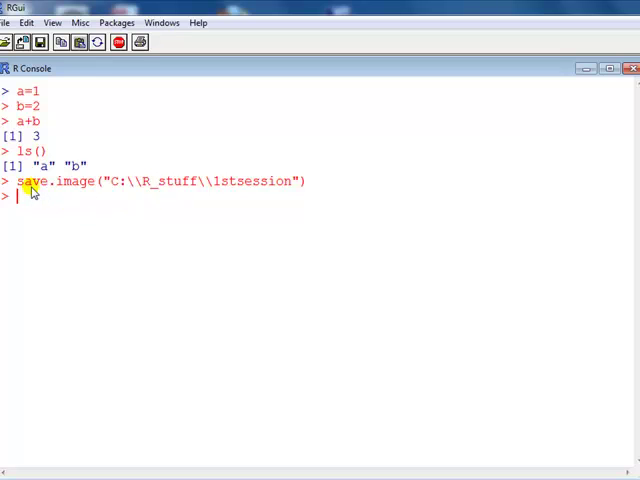
Step: Highlight parts of the echoed save.image command: the command, function name and drive letter
left_click_drag(18, 181, 108, 181)
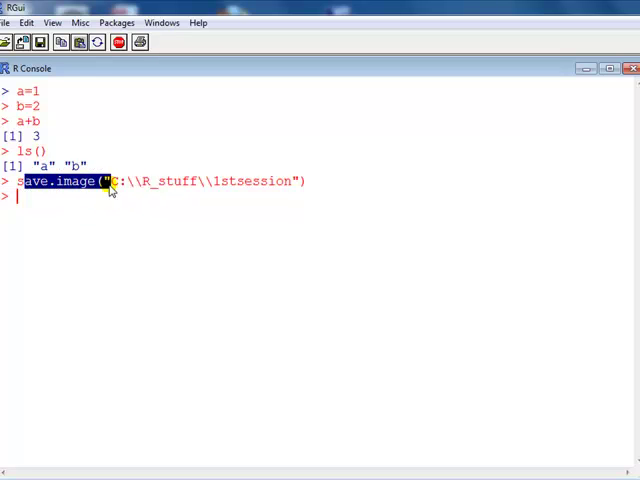
left_click_drag(115, 181, 305, 181)
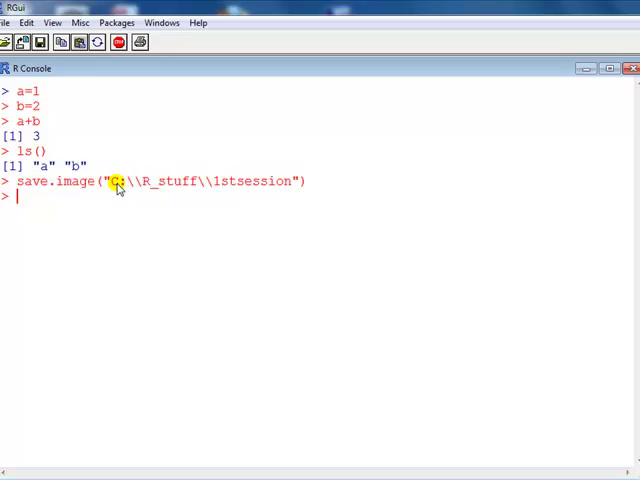
double_click(114, 181)
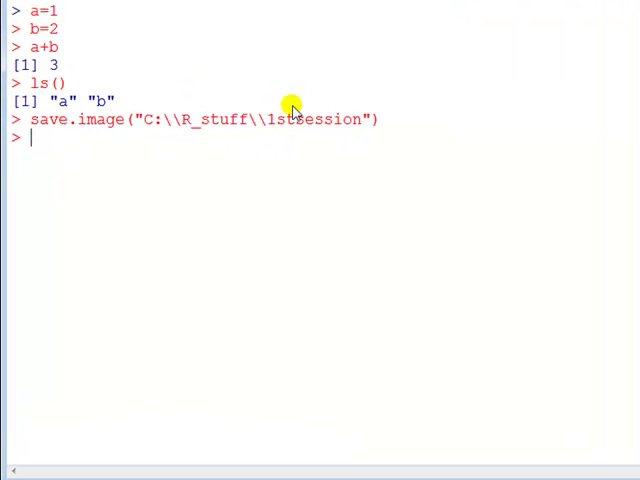
mouse_move(367, 127)
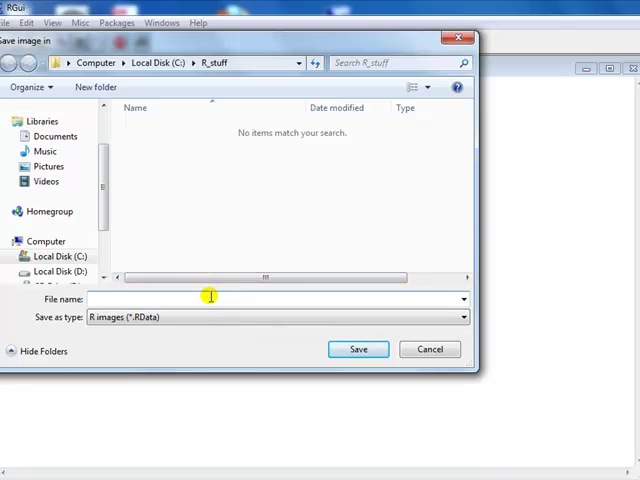
Step: Enter 1stsession.RData as the file name and save the workspace to R_stuff
type("1stsession.")
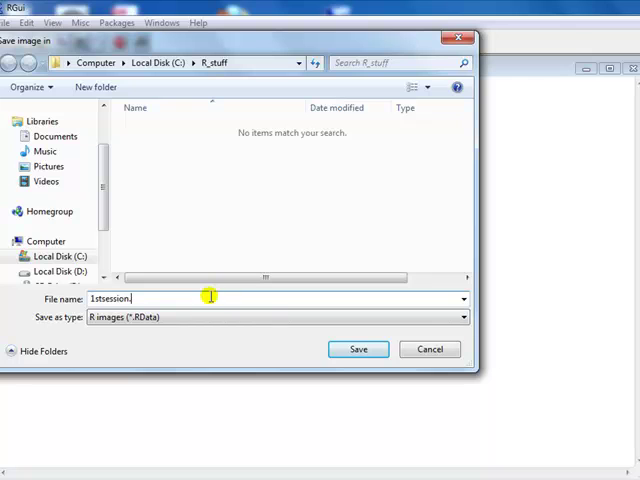
type("RData")
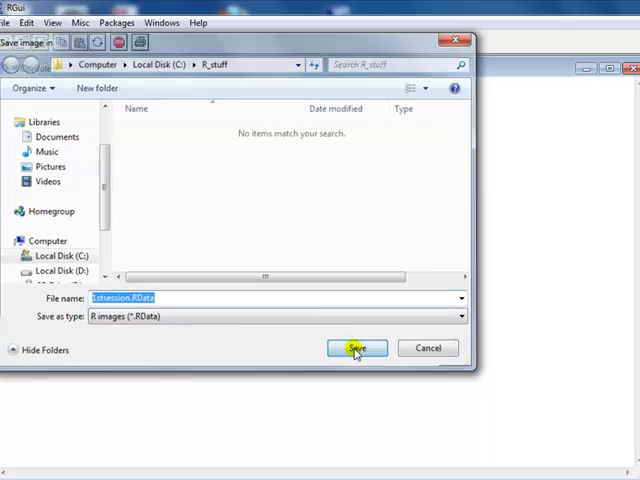
left_click(356, 347)
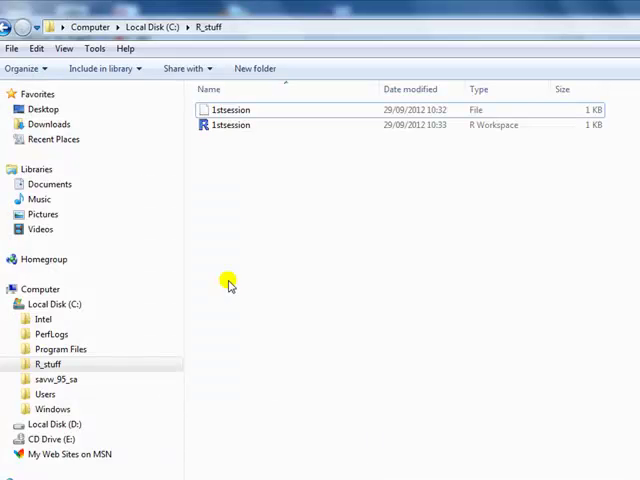
mouse_move(229, 124)
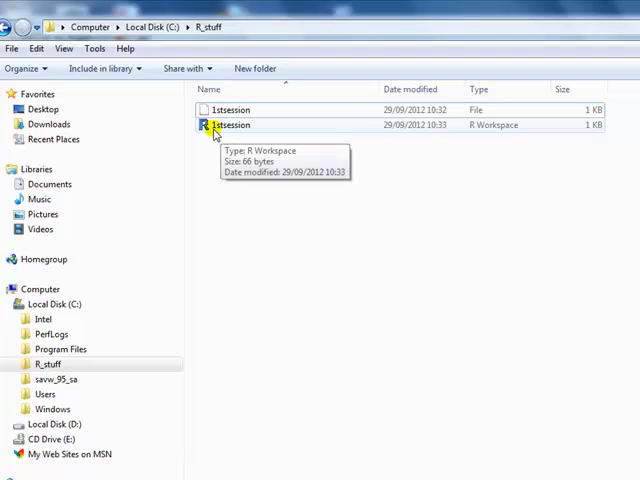
Step: Delete the extensionless 1stsession file from R_stuff, confirming the move to the Recycle Bin
left_click(228, 110)
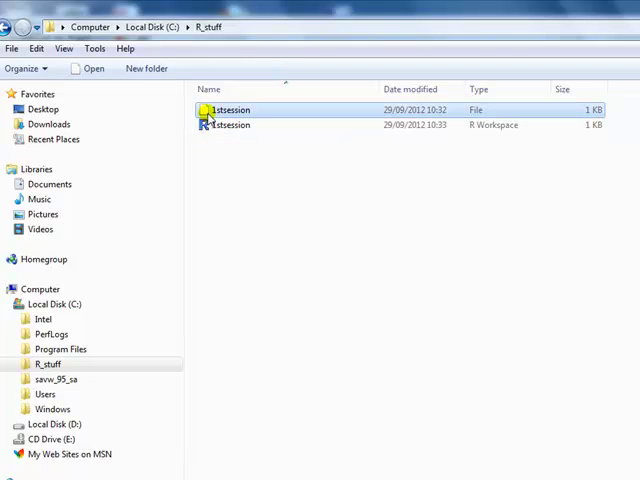
key("Delete")
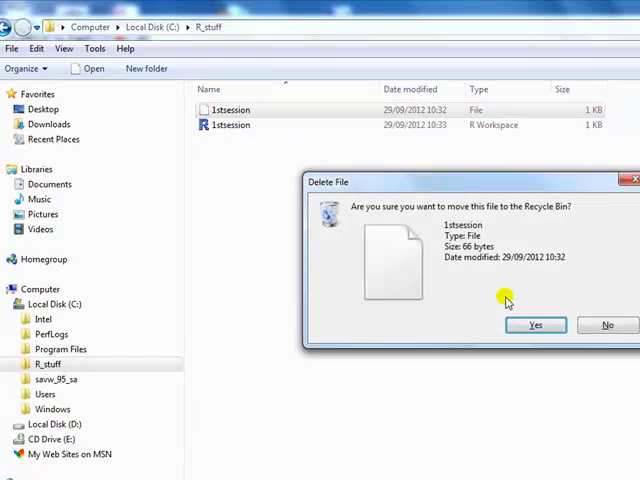
left_click(536, 324)
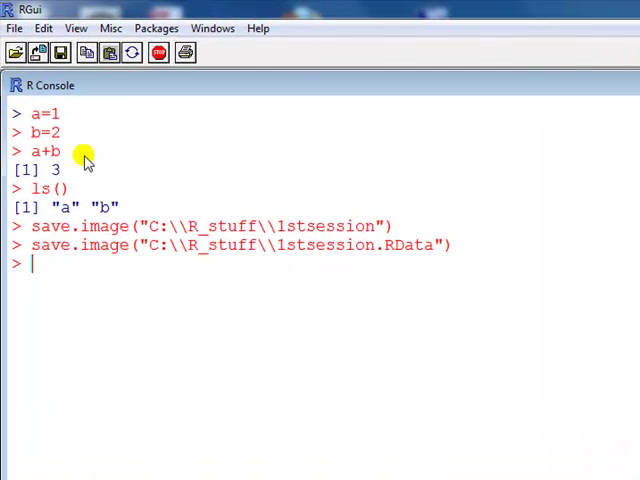
mouse_move(30, 95)
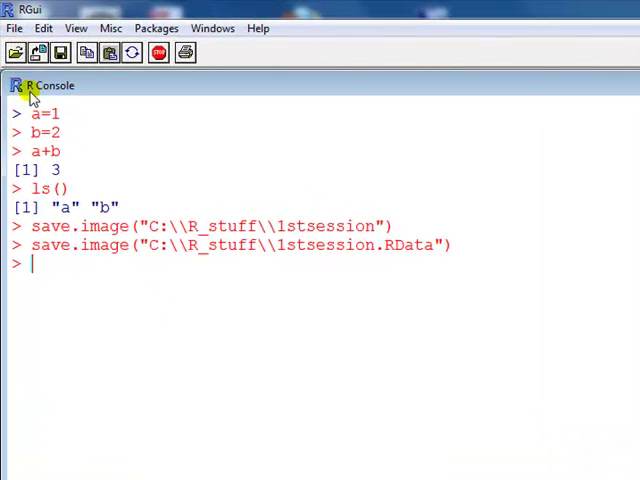
Step: Save the command history as 1stsession.RHistory in the R_stuff folder
left_click(14, 27)
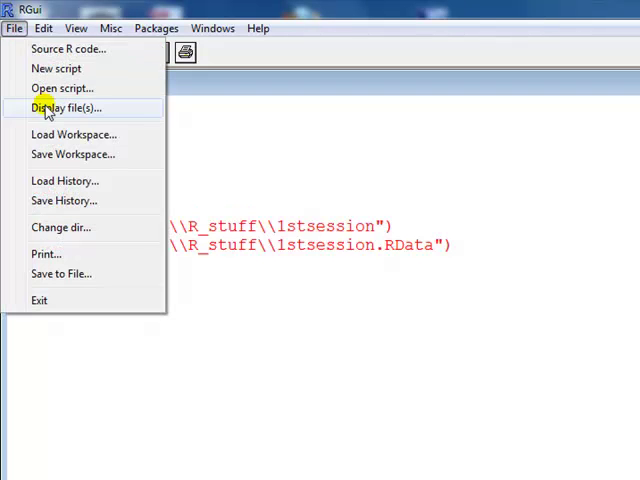
mouse_move(55, 201)
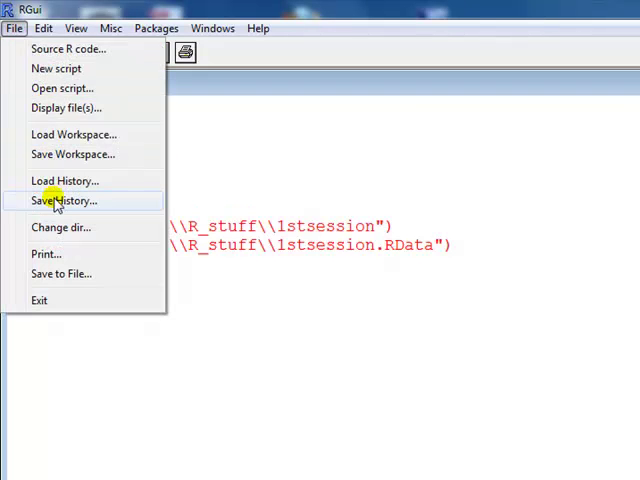
left_click(67, 201)
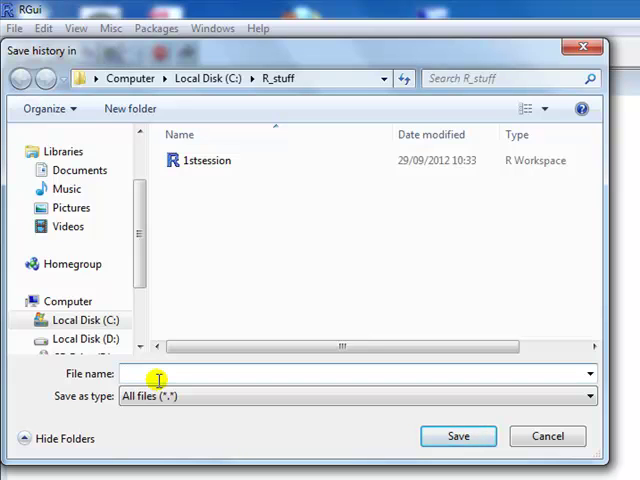
type("1stsession.RHistory")
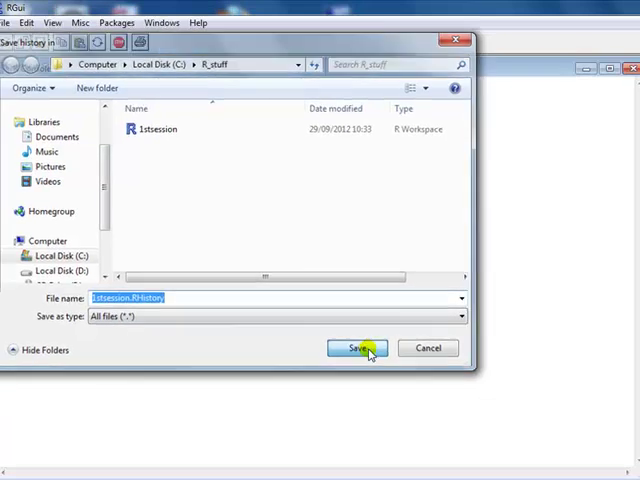
left_click(352, 348)
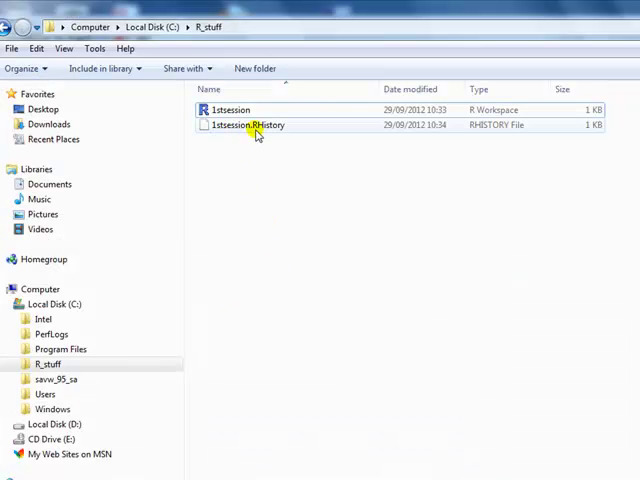
Step: Check 1stsession.RHistory in Explorer, then relaunch R 2.14.2 from the desktop shortcut
left_click(230, 110)
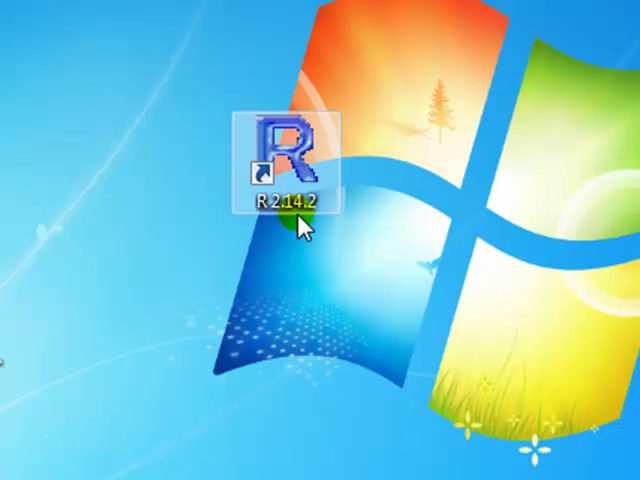
double_click(288, 140)
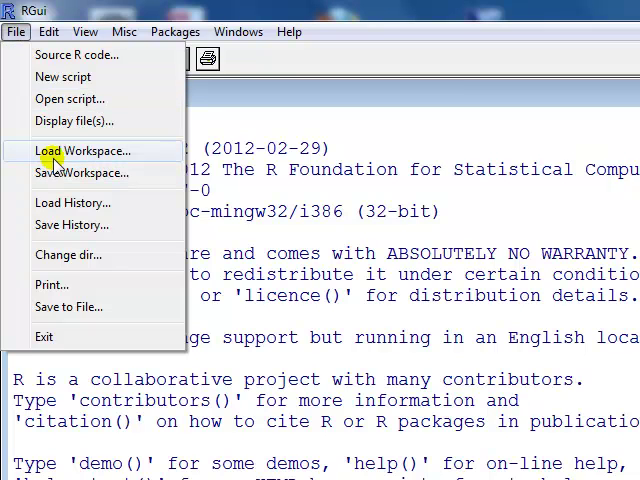
Step: Load the 1stsession.RData workspace from C:\R_stuff into the fresh console
left_click(82, 150)
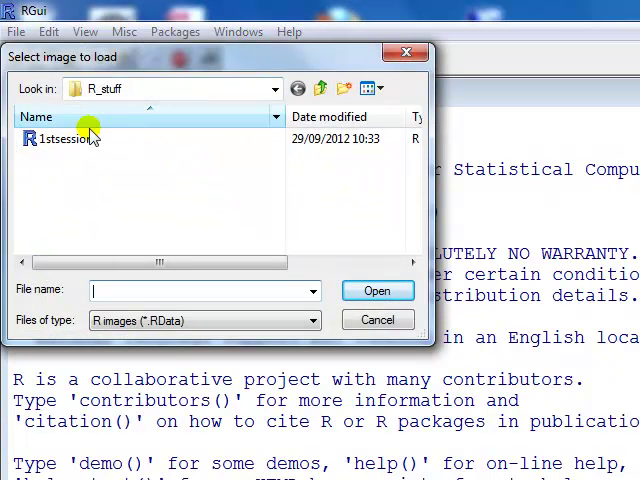
left_click(64, 138)
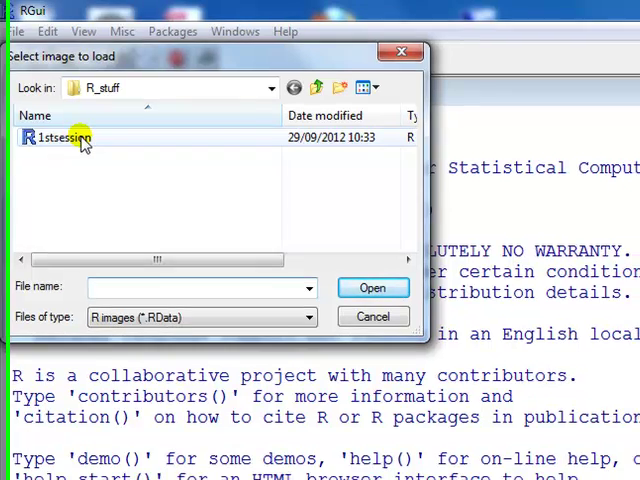
left_click(372, 288)
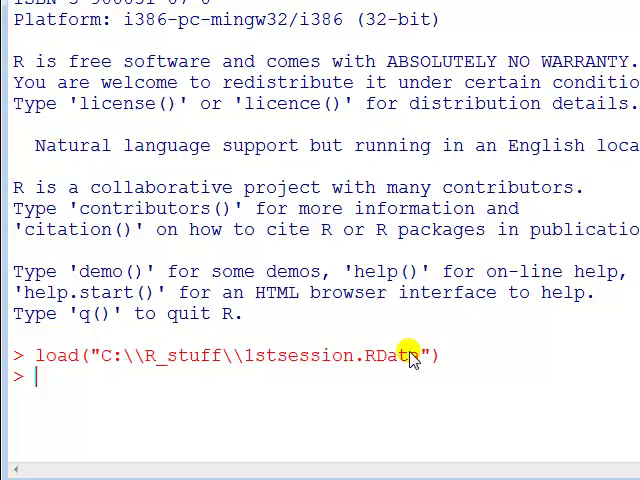
mouse_move(40, 355)
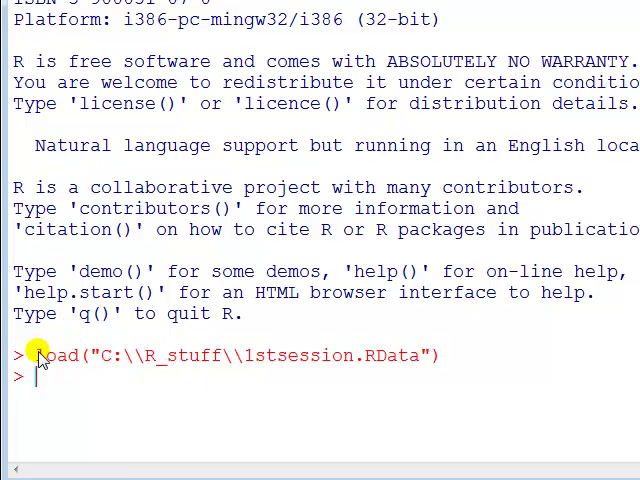
Step: Run ls() at the console to confirm variables a and b are loaded
double_click(56, 355)
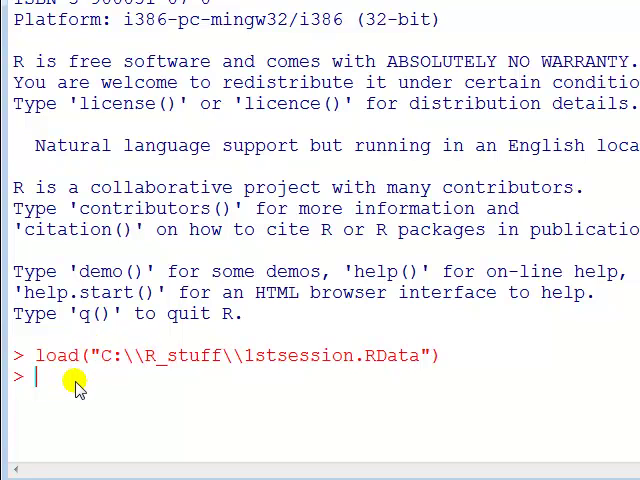
type("ls(")
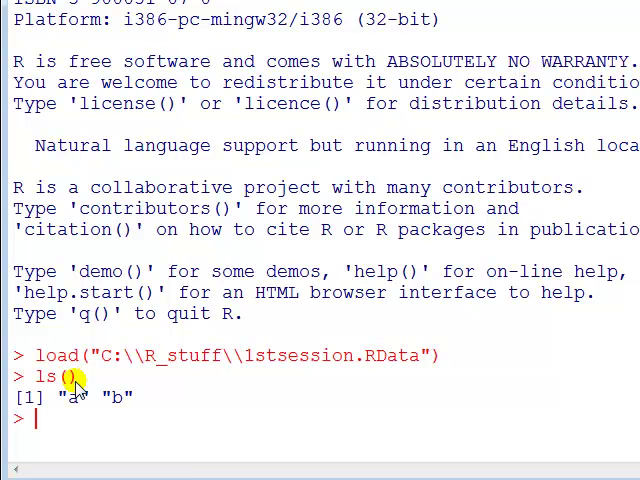
mouse_move(145, 400)
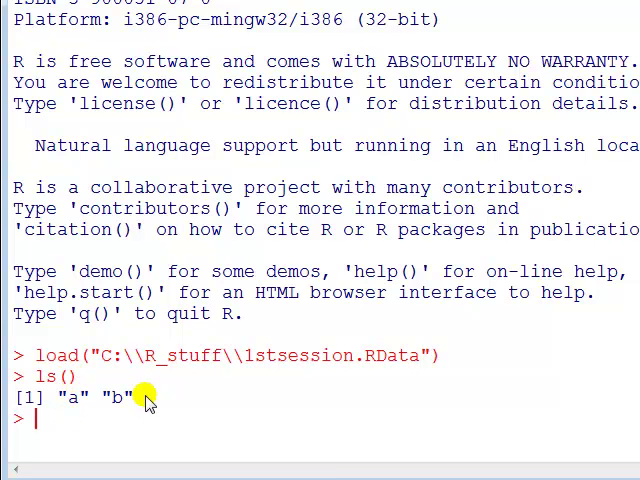
mouse_move(268, 385)
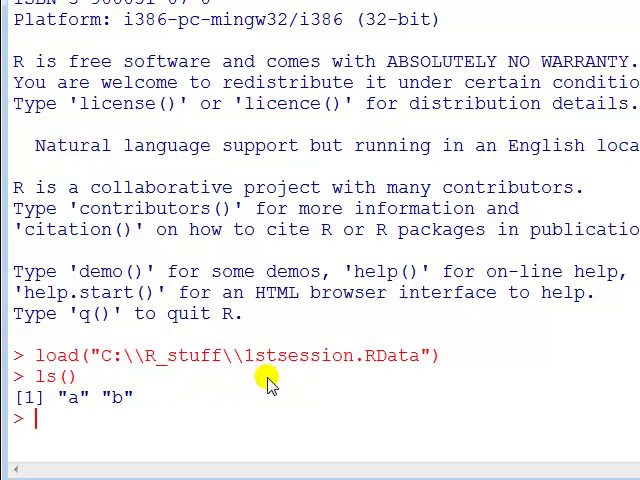
mouse_move(252, 408)
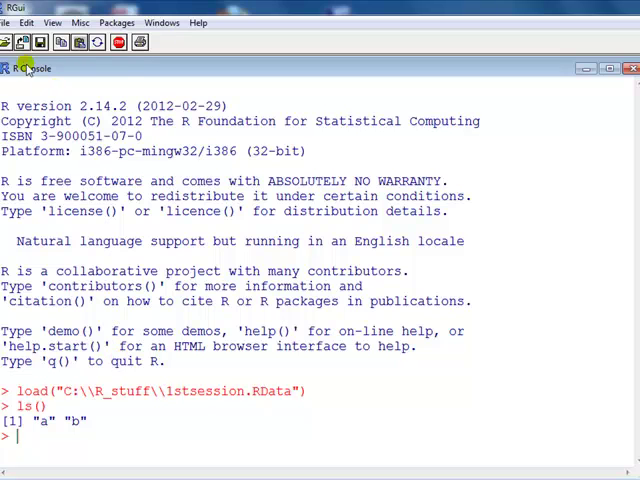
Step: Load the 1stsession.RHistory file as the session's command history
left_click(10, 22)
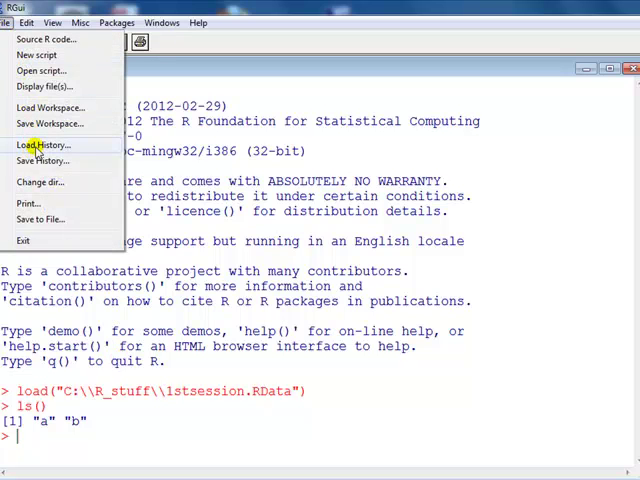
left_click(43, 145)
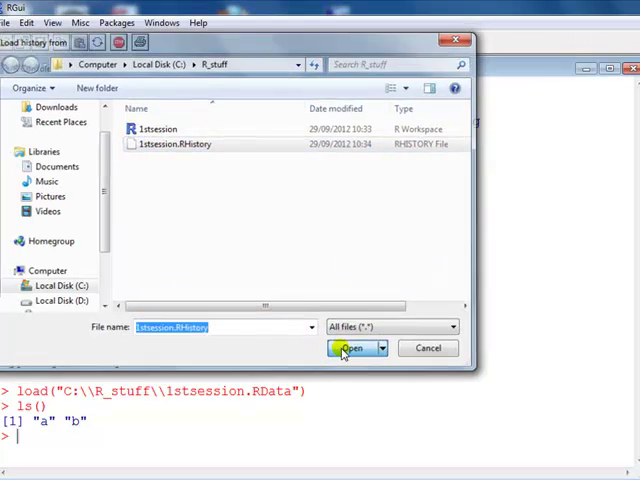
left_click(350, 348)
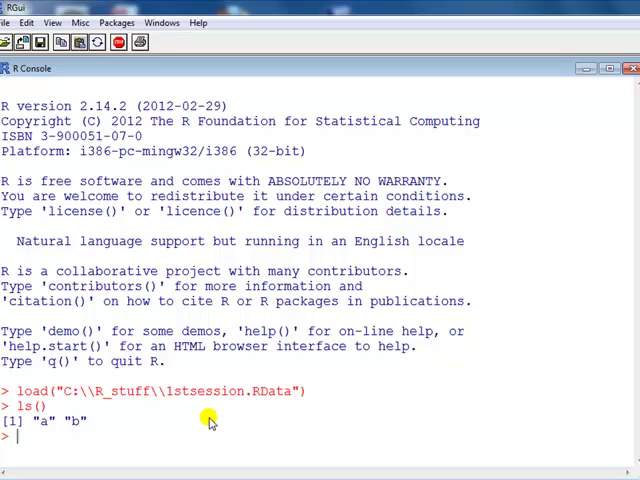
mouse_move(68, 447)
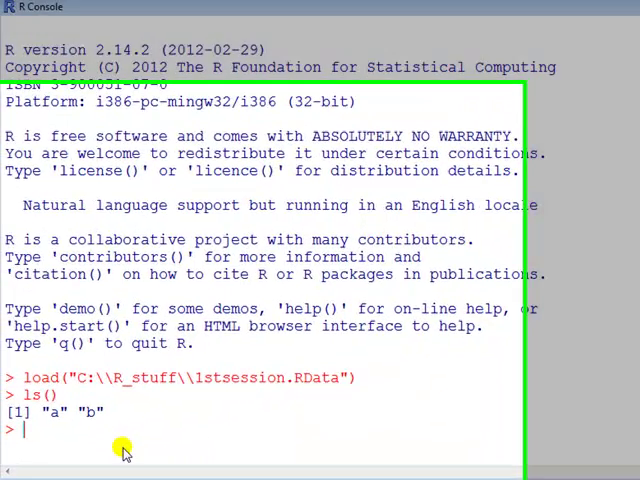
Step: Run history() to show the earlier session's commands in the R History window
type("his")
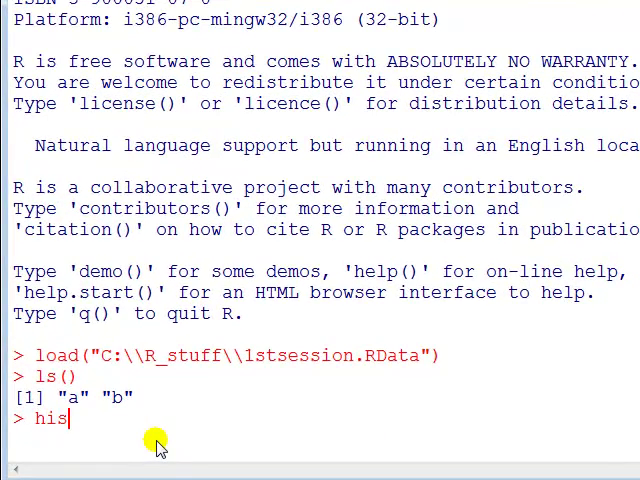
type("tory()")
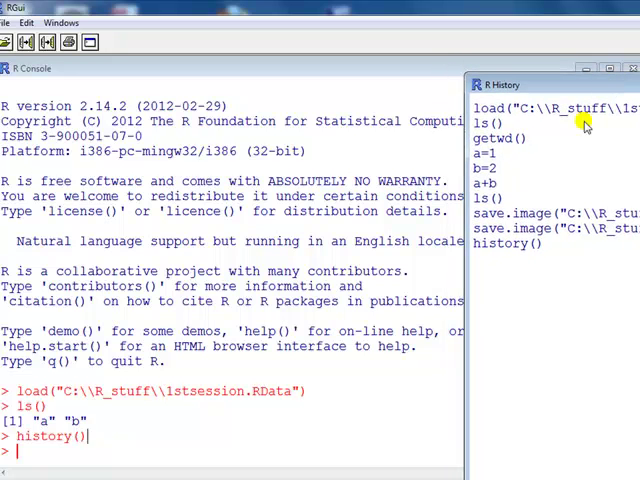
mouse_move(53, 447)
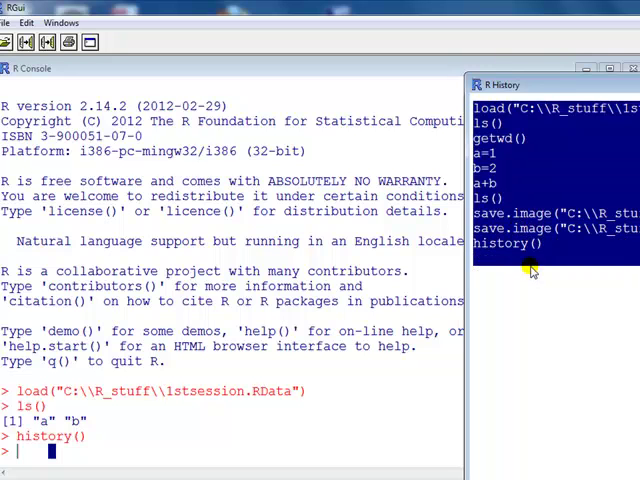
mouse_move(28, 462)
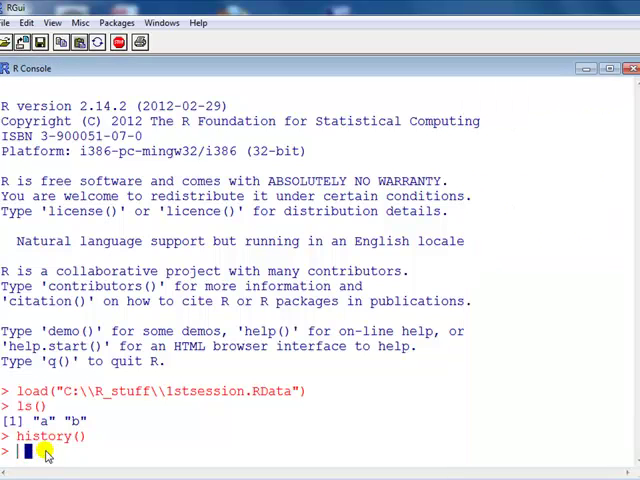
Step: Right-click in the console to bring up its copy and paste options
right_click(45, 452)
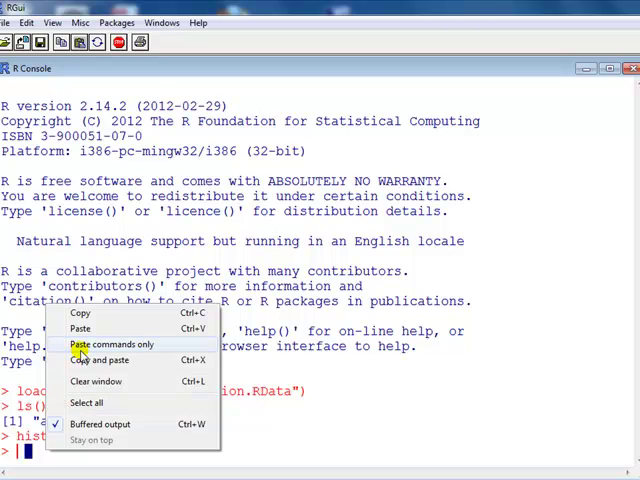
mouse_move(79, 329)
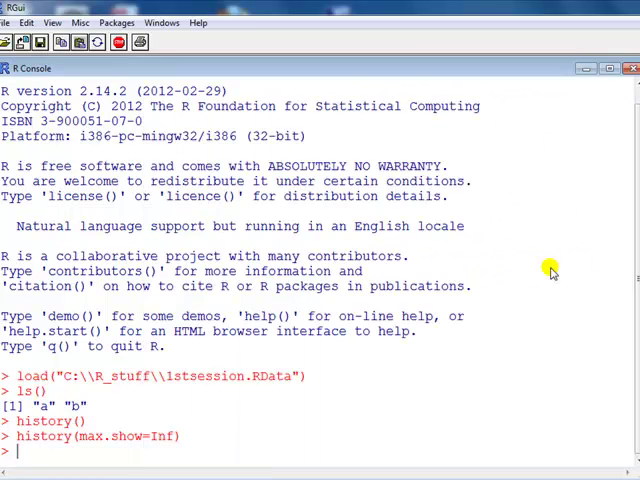
key("Return")
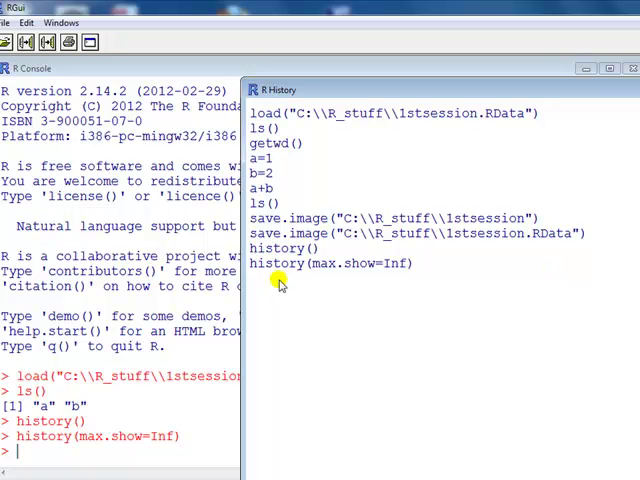
mouse_move(63, 451)
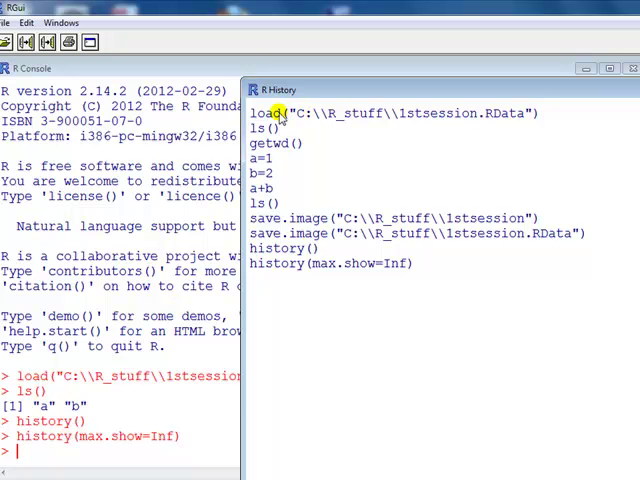
mouse_move(280, 113)
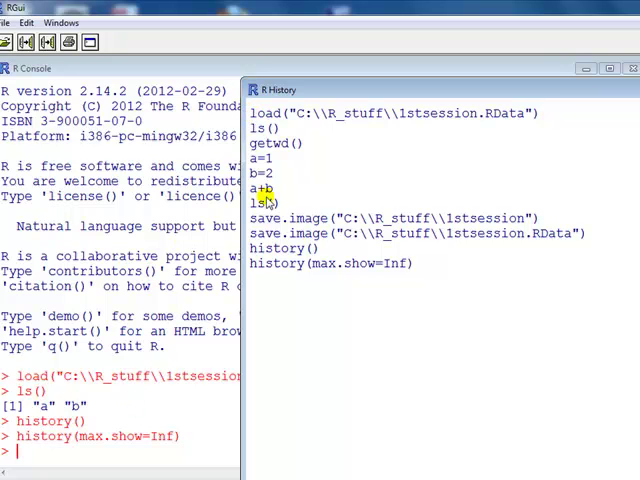
mouse_move(258, 113)
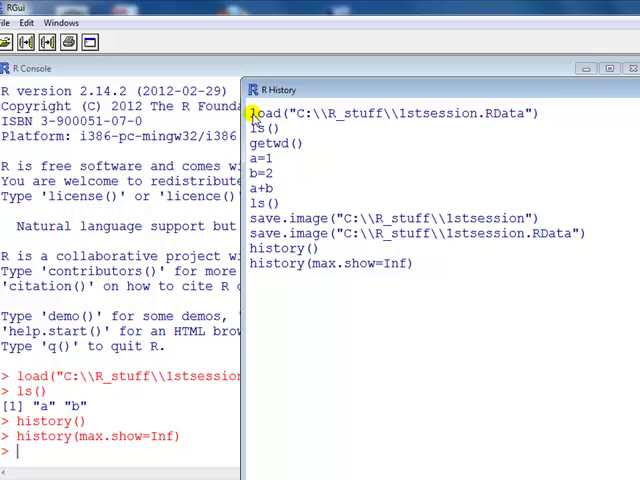
left_click_drag(270, 113, 370, 202)
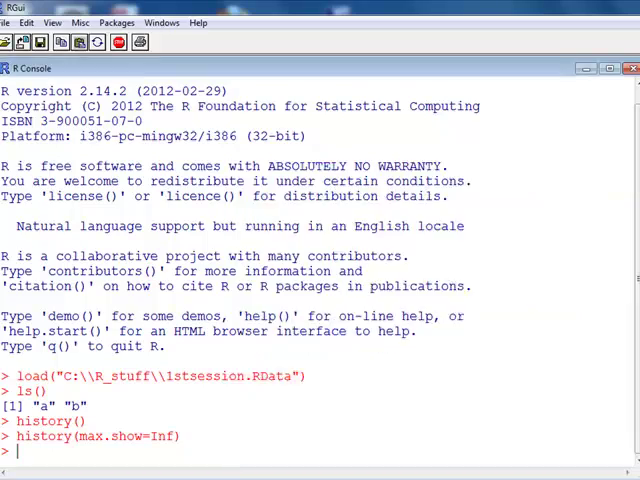
Step: Open a new Untitled R Editor script and return focus to the R Console
left_click(16, 23)
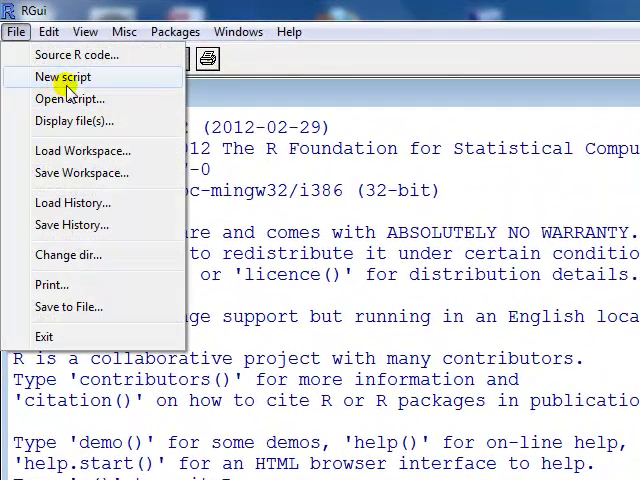
left_click(63, 77)
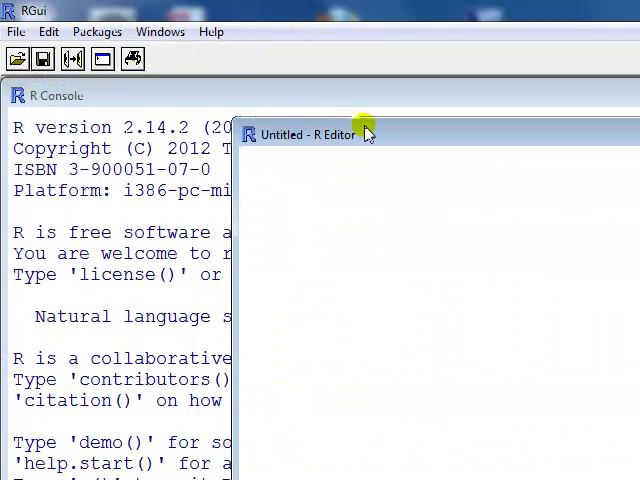
left_click(367, 134)
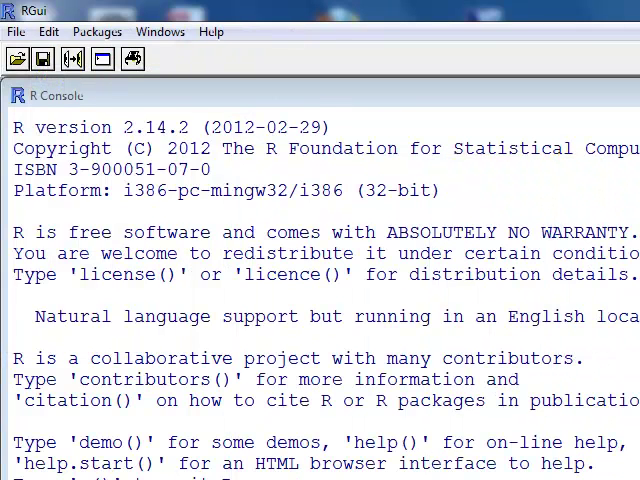